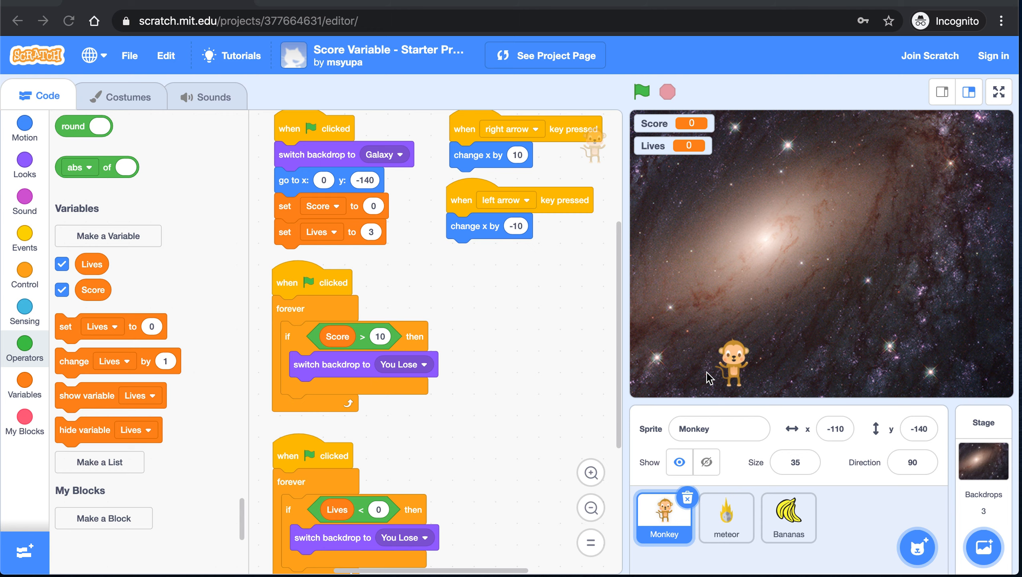
# - View the Bananas sprite's clone scripts where clones glide down and touching Monkey raises Score
pyautogui.click(789, 518)
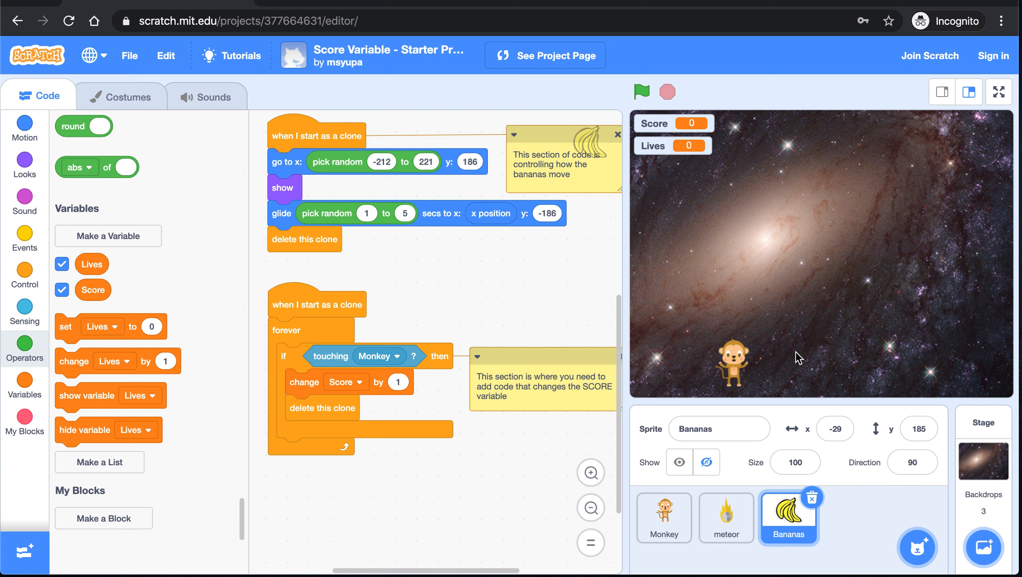
pyautogui.moveTo(880, 538)
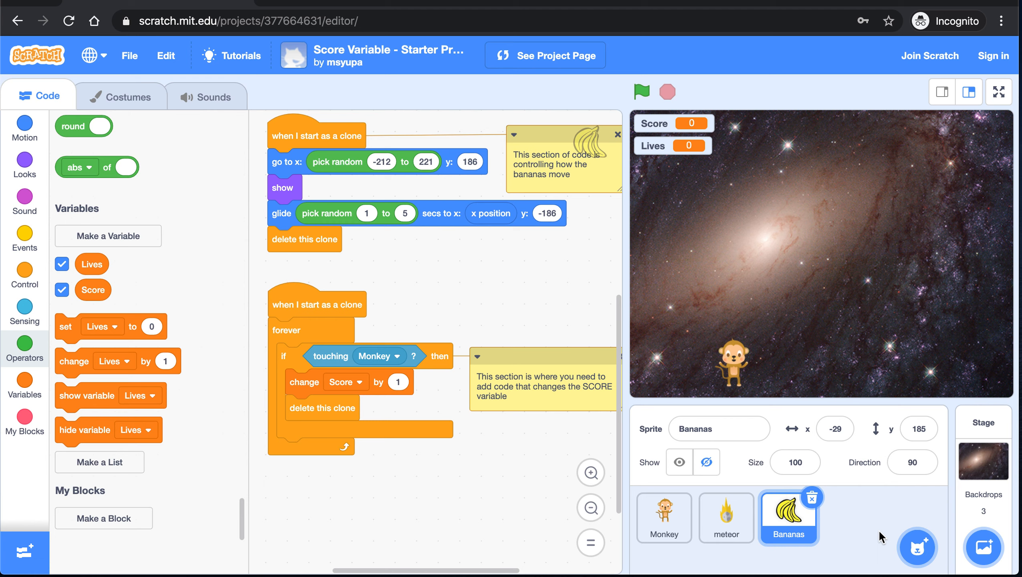
pyautogui.moveTo(869, 517)
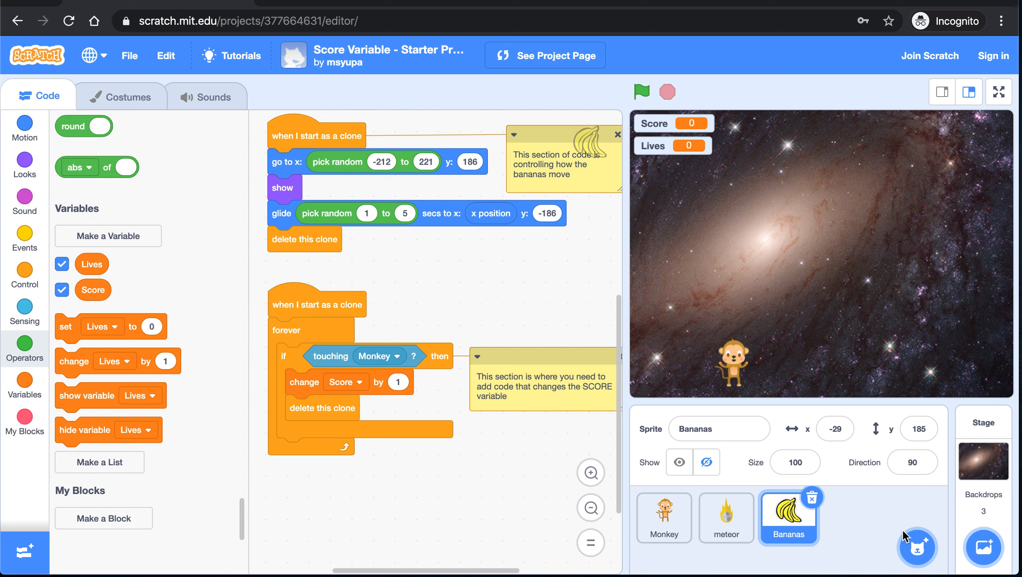
# - Add the plain red Heart sprite from the library by searching 'heart'
pyautogui.click(920, 547)
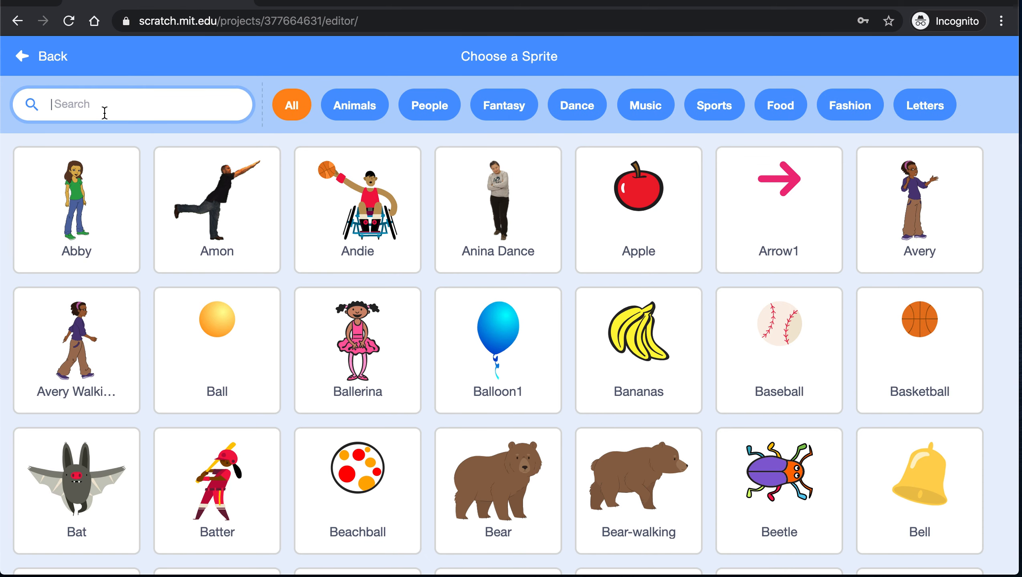
pyautogui.write('heart')
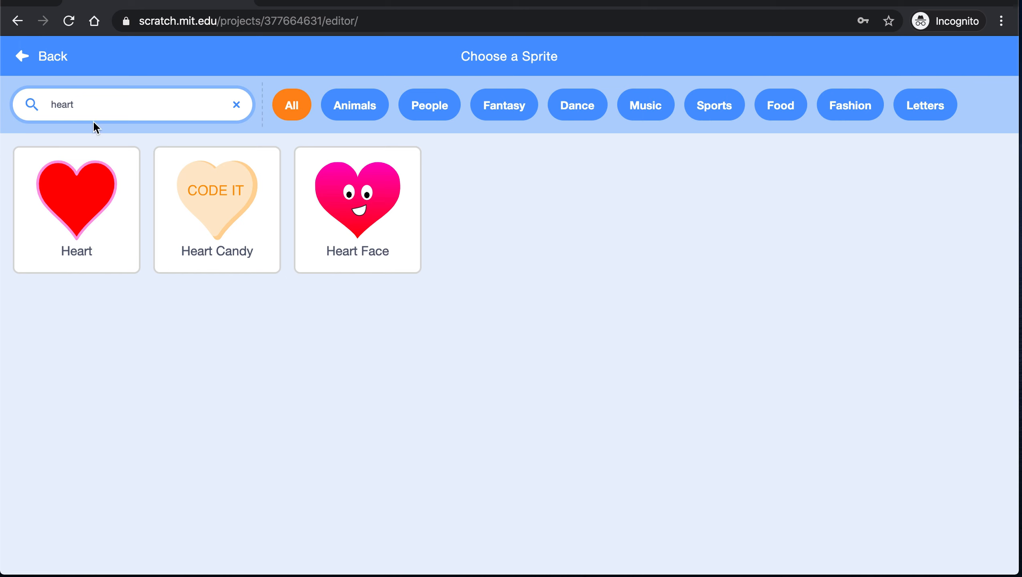
pyautogui.click(76, 191)
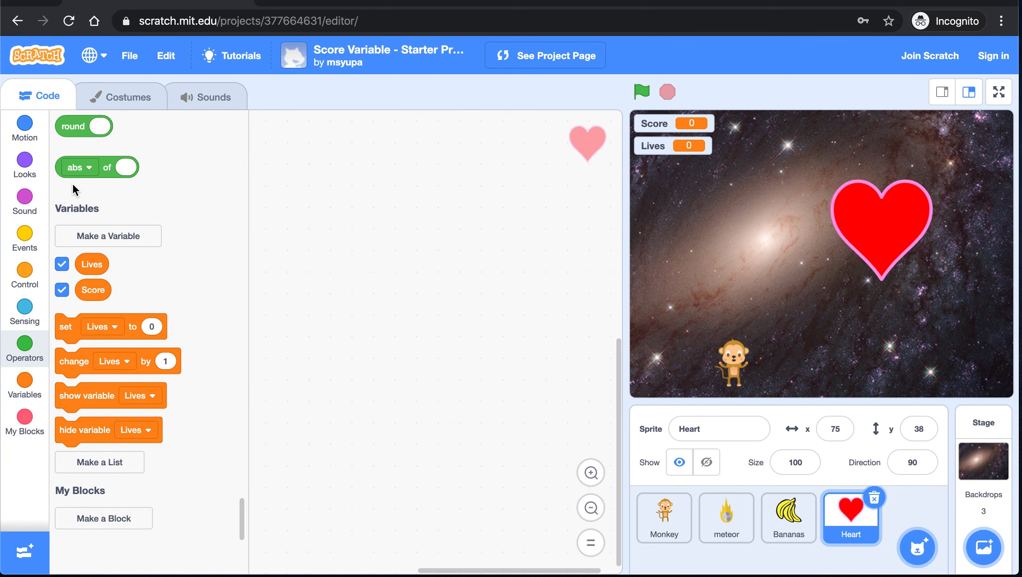
pyautogui.moveTo(121, 92)
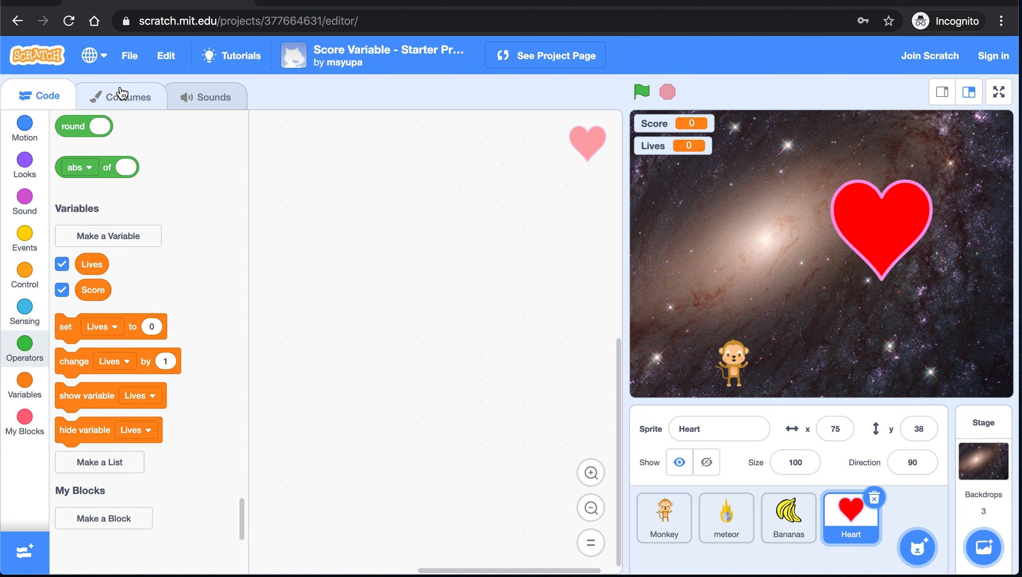
# - Shrink the Heart's red costume to a tiny 17 x 17 heart and return to its code
pyautogui.click(128, 96)
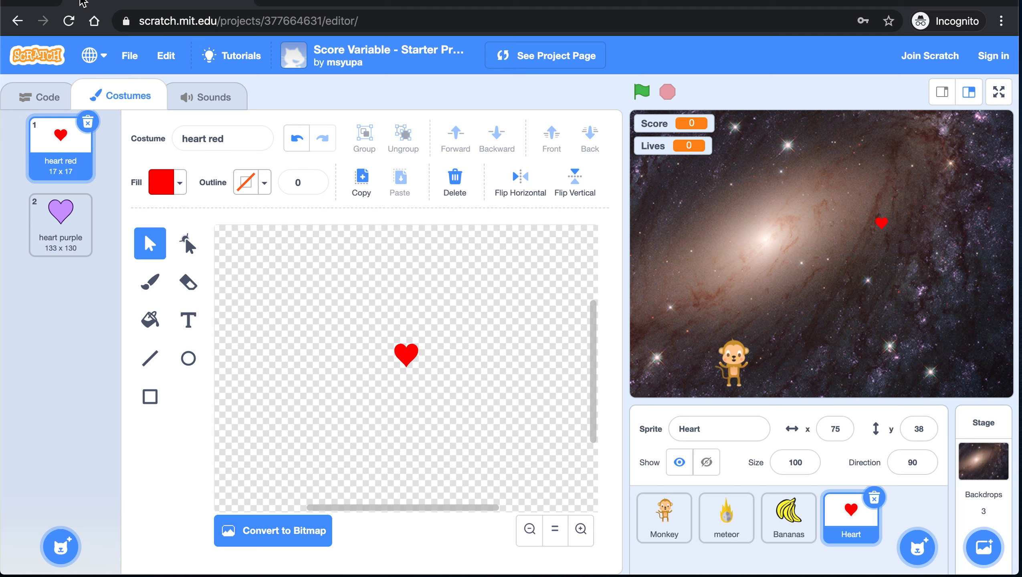
pyautogui.click(40, 96)
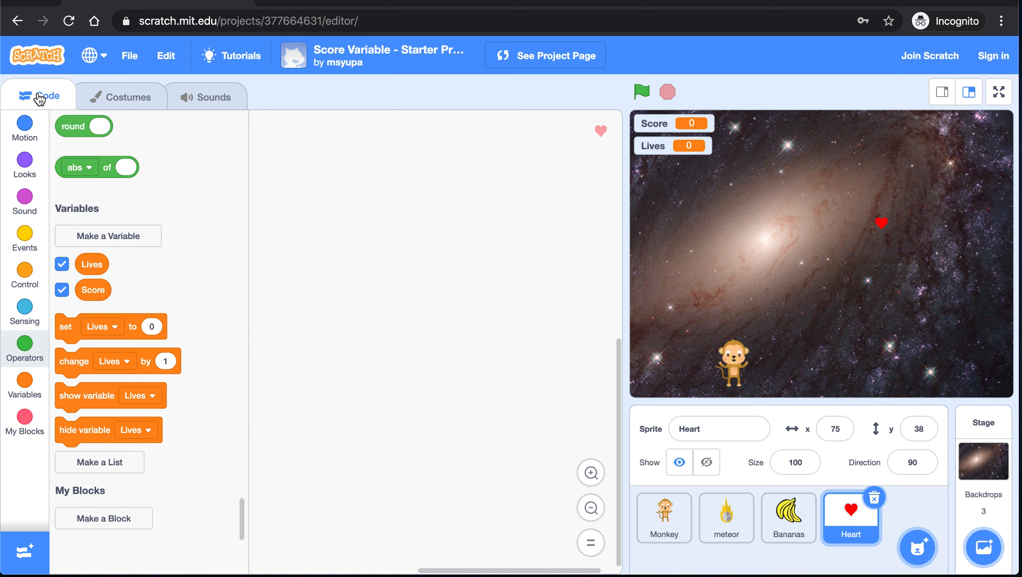
# - Give the Heart sprite a 'when green flag clicked' start script
pyautogui.click(24, 311)
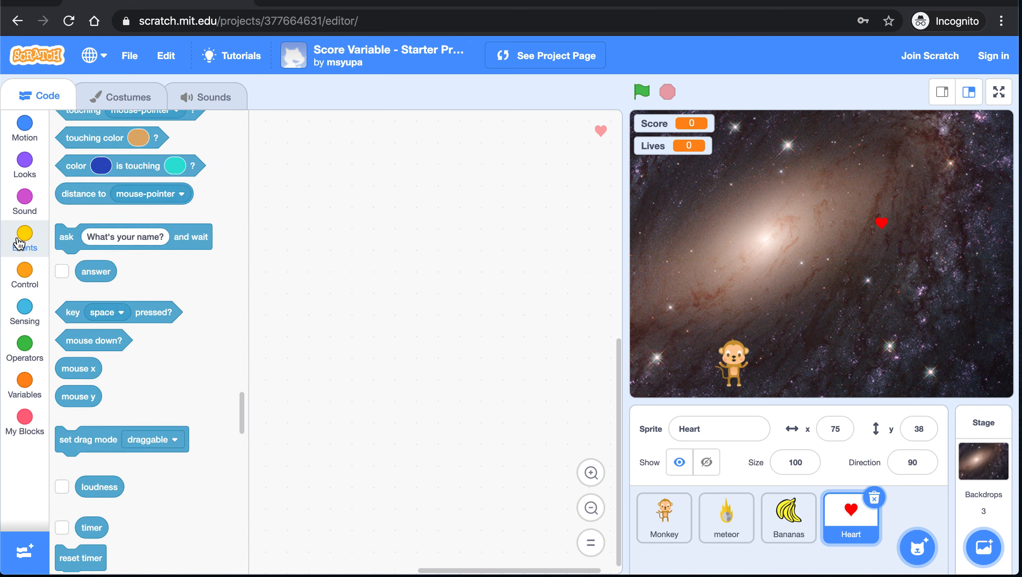
pyautogui.click(24, 235)
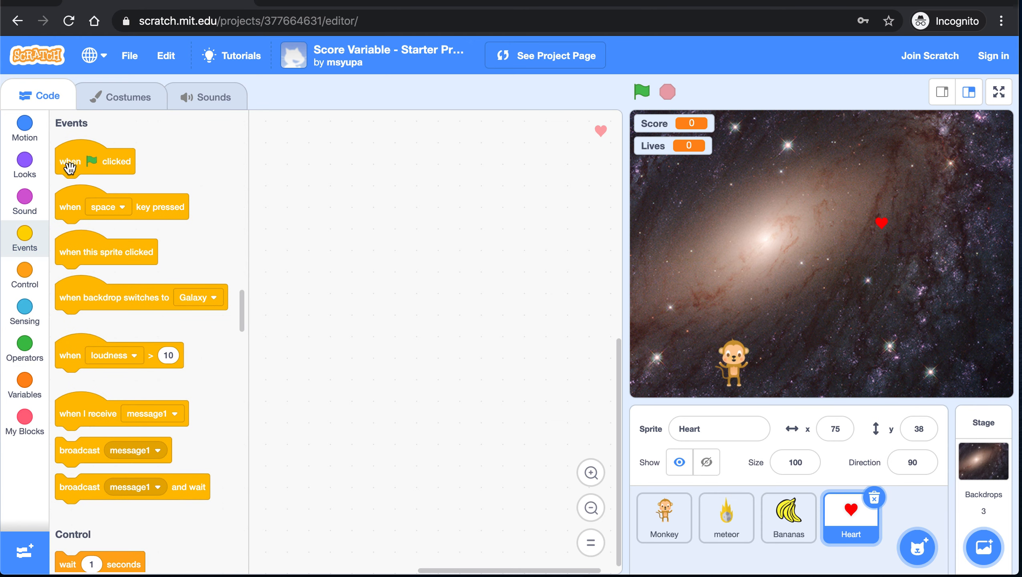
pyautogui.moveTo(95, 161); pyautogui.dragTo(350, 176)
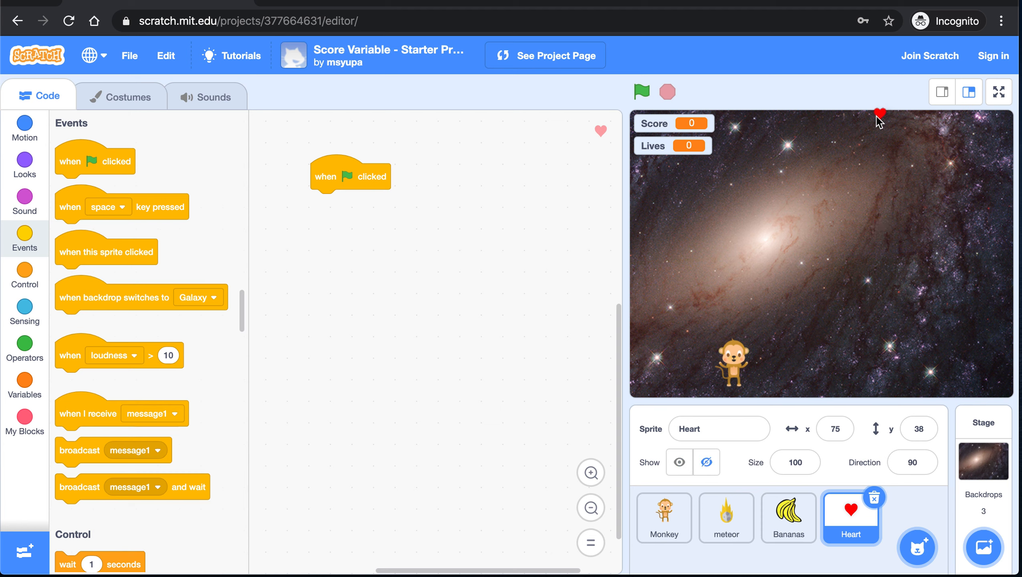
# - Place the heart at the top edge of the stage at x 74, y 180
pyautogui.moveTo(881, 116); pyautogui.dragTo(879, 110)
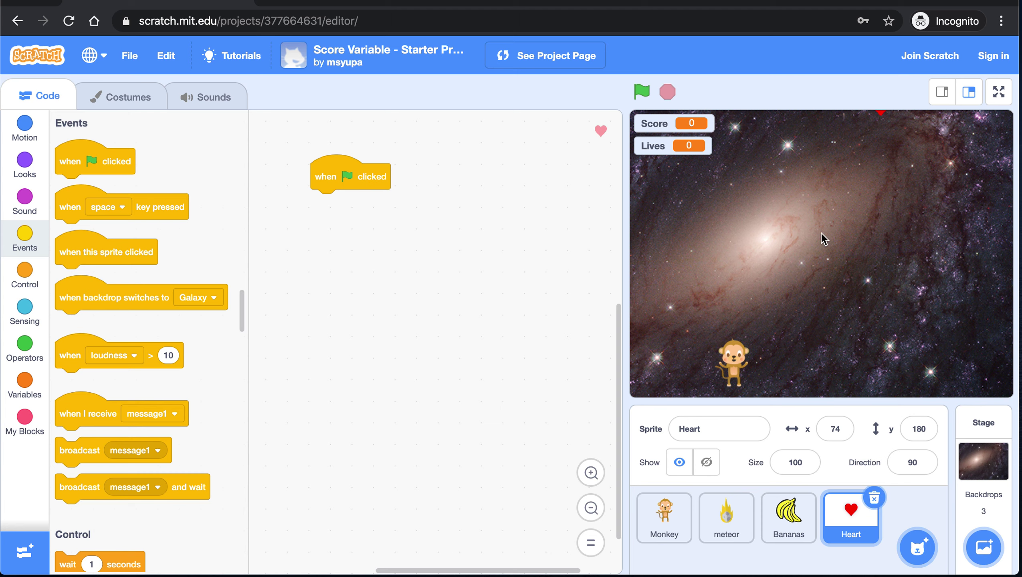
pyautogui.moveTo(880, 120)
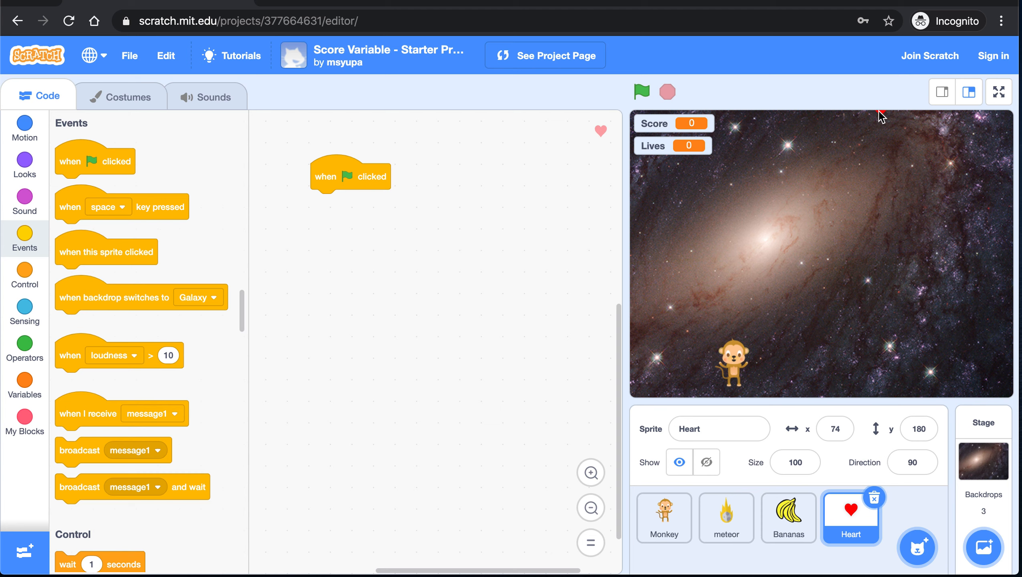
pyautogui.click(918, 428)
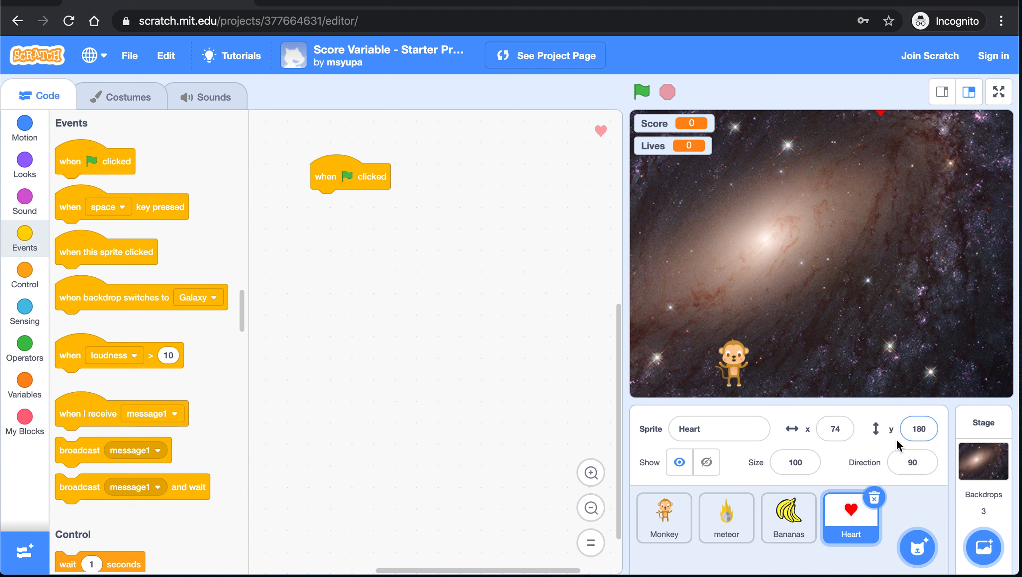
pyautogui.moveTo(886, 188)
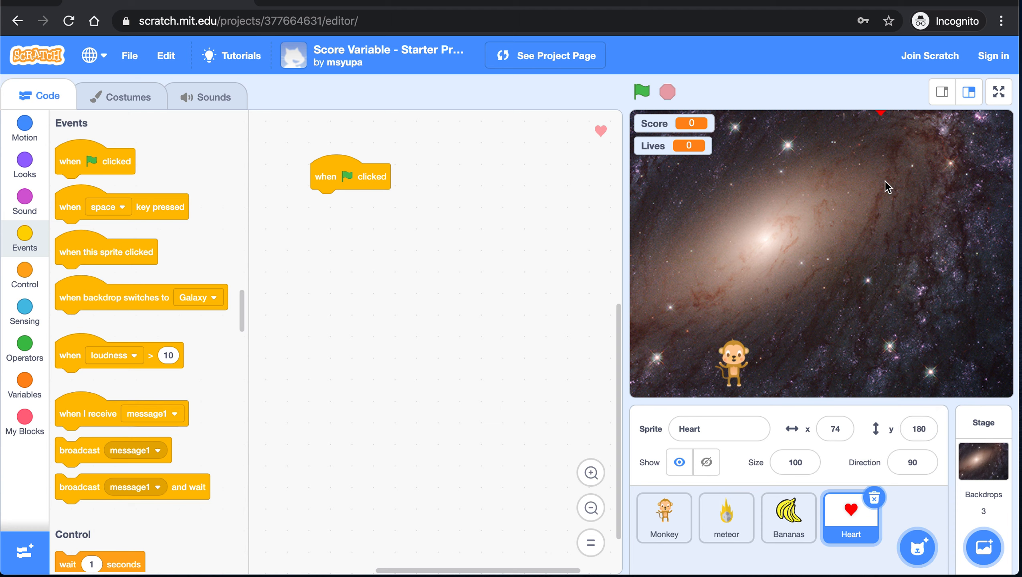
pyautogui.moveTo(891, 220)
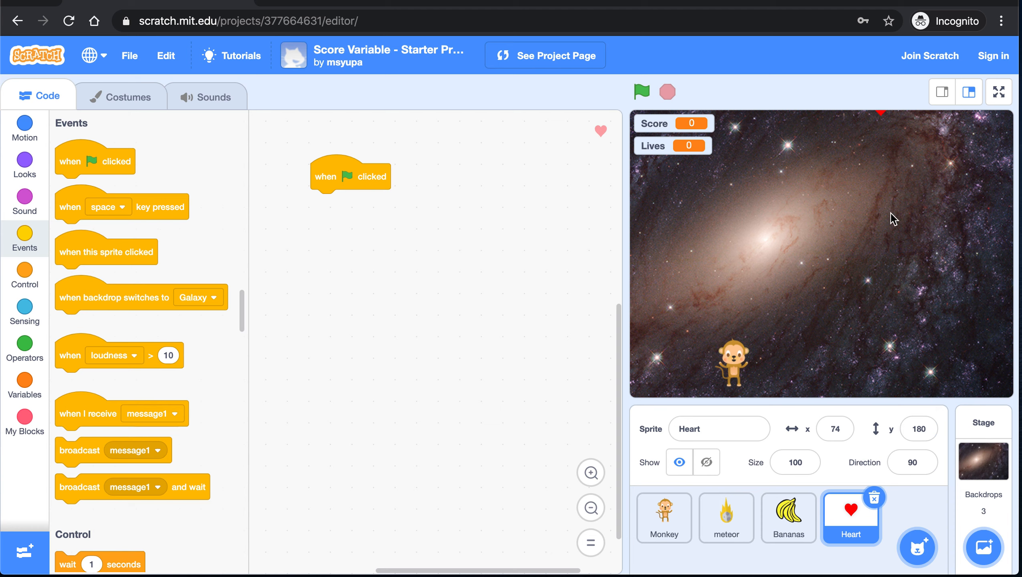
pyautogui.click(918, 429)
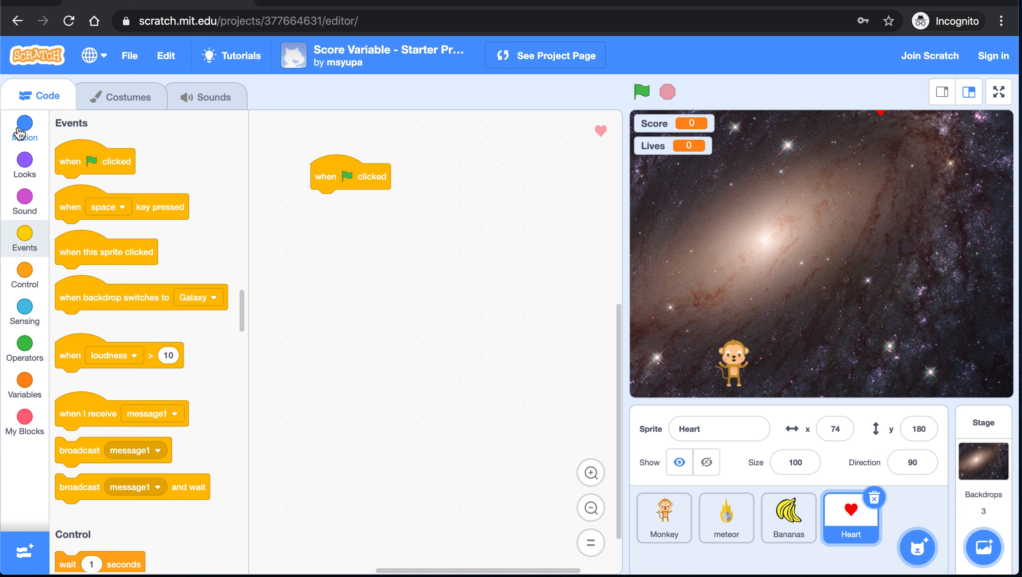
# - Show the Motion blocks with the go-to block prefilled to x 74, y 180
pyautogui.click(24, 125)
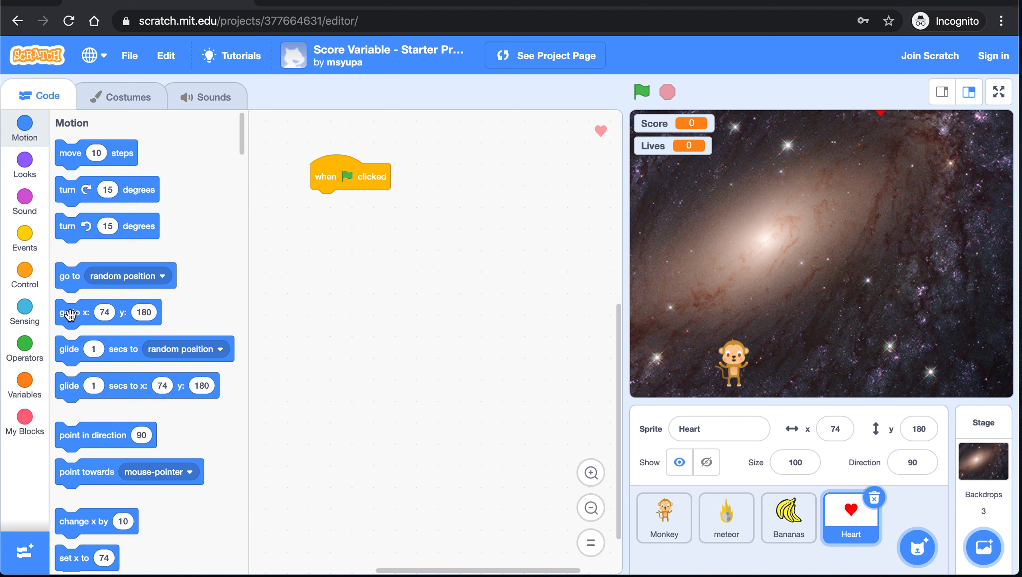
pyautogui.moveTo(969, 200)
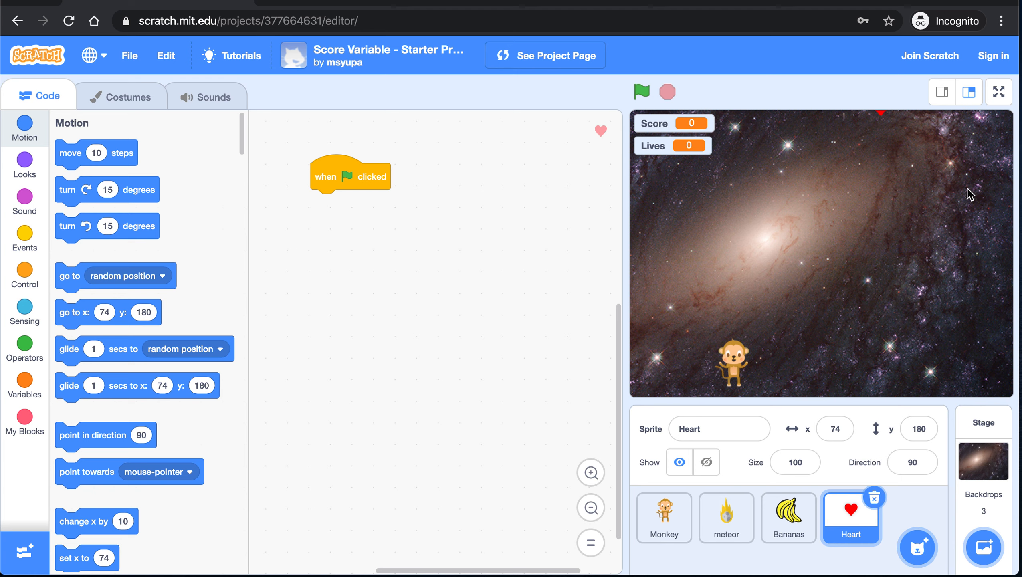
pyautogui.moveTo(63, 316)
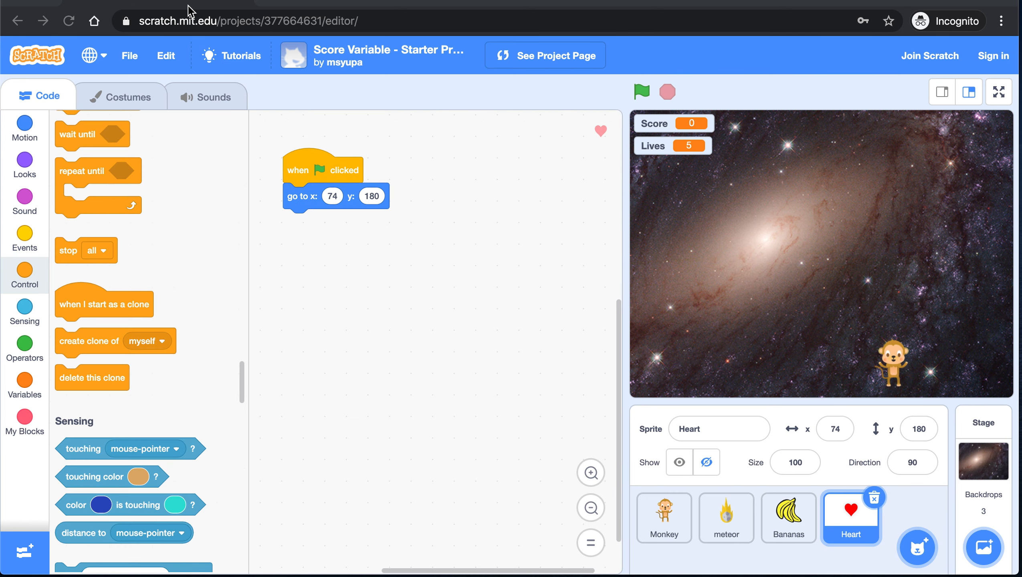
pyautogui.moveTo(364, 176)
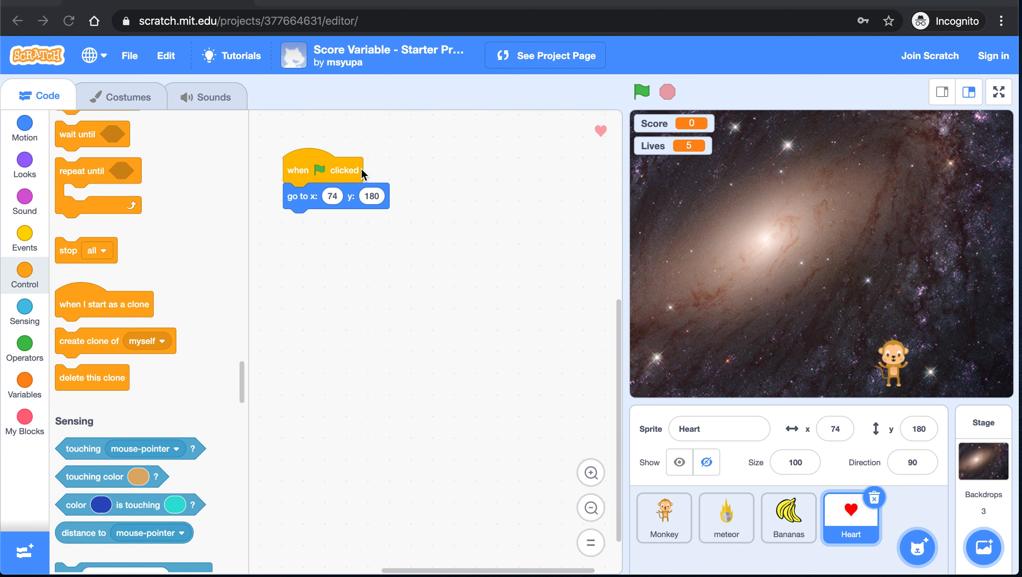
pyautogui.moveTo(872, 123)
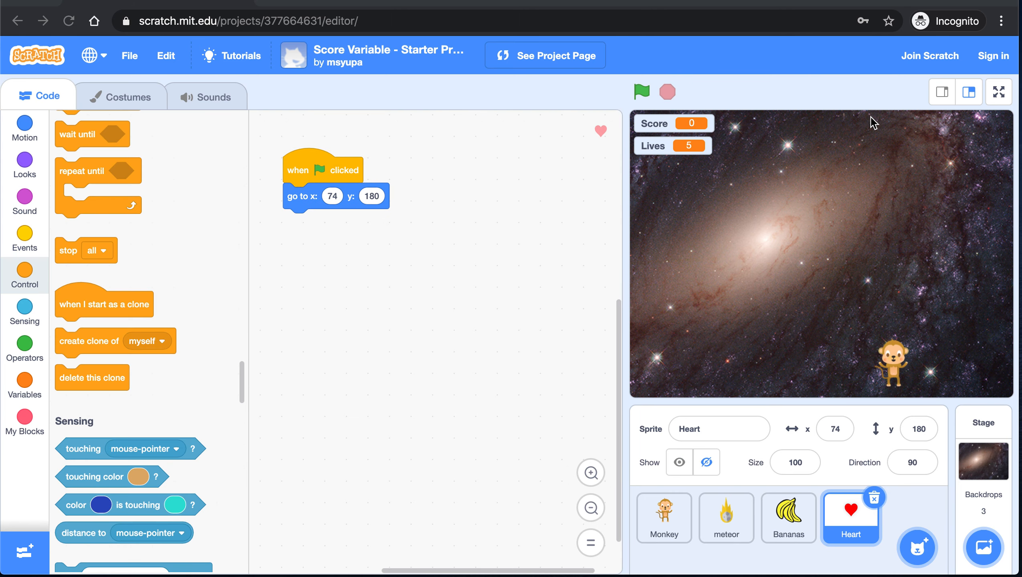
pyautogui.moveTo(601, 125)
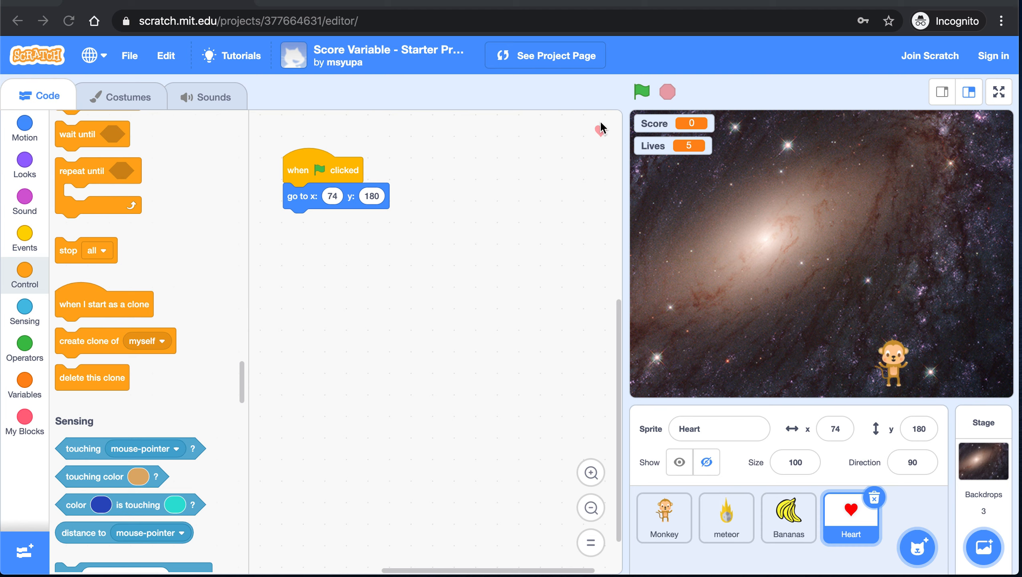
pyautogui.moveTo(819, 129)
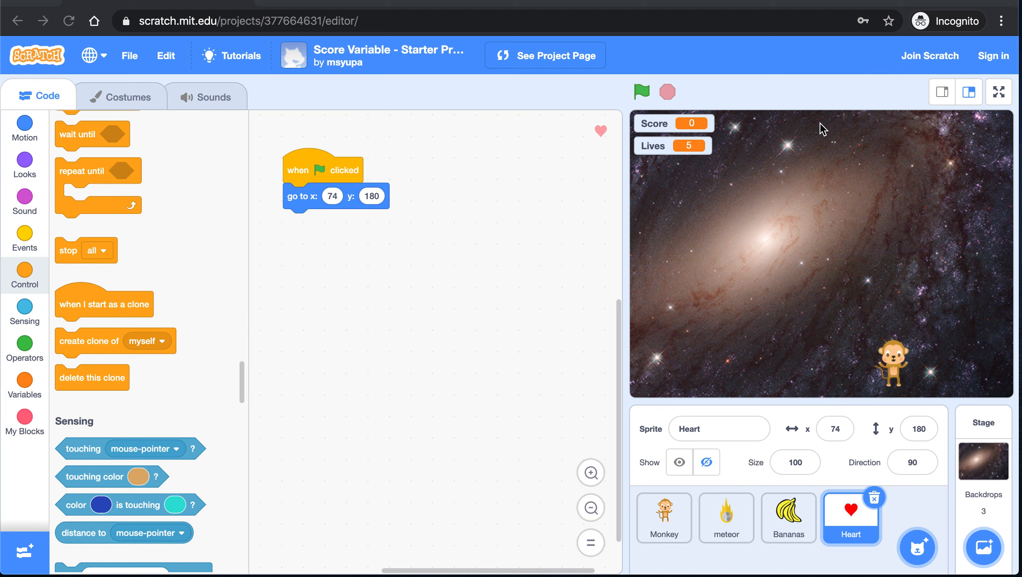
pyautogui.moveTo(39, 276)
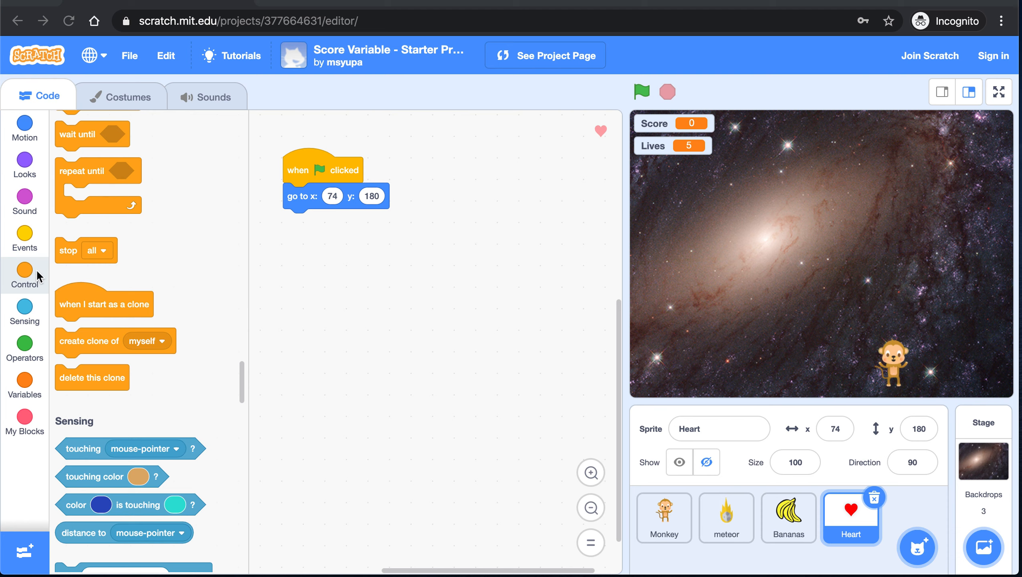
# - Make the heart's start x a random number between -220 and 220 at y 180, then run the game
pyautogui.click(24, 349)
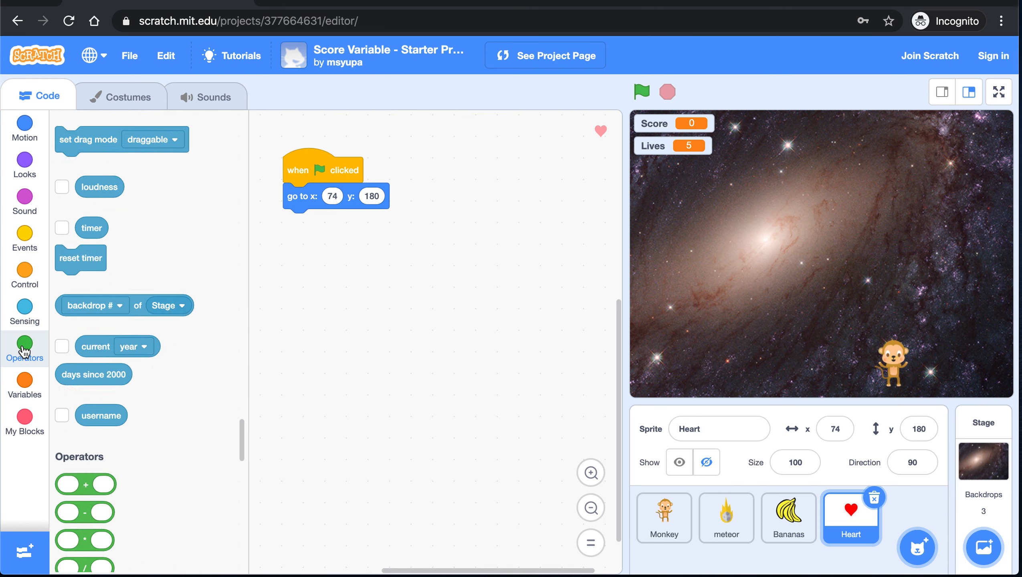
pyautogui.click(24, 341)
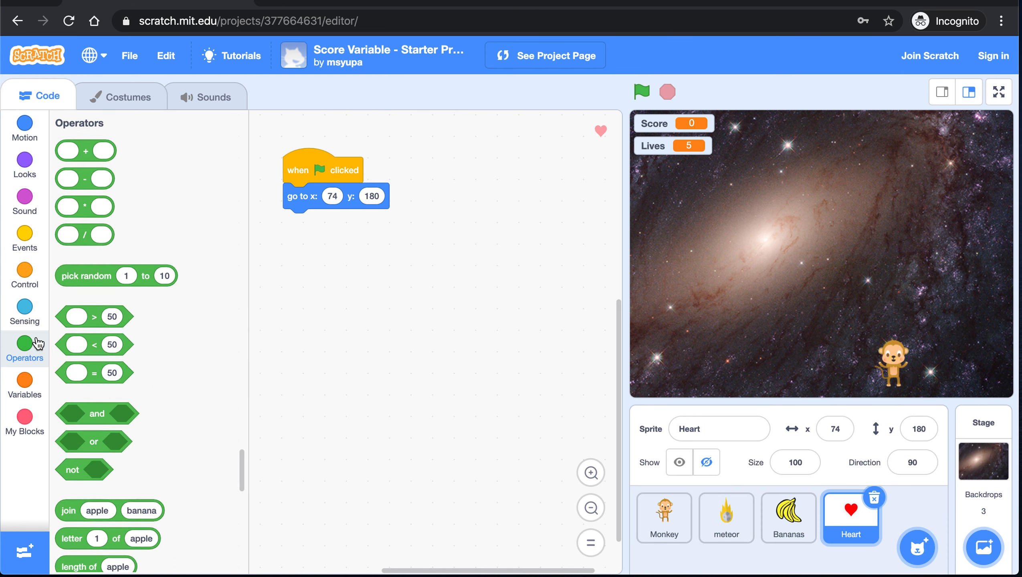
pyautogui.moveTo(76, 281)
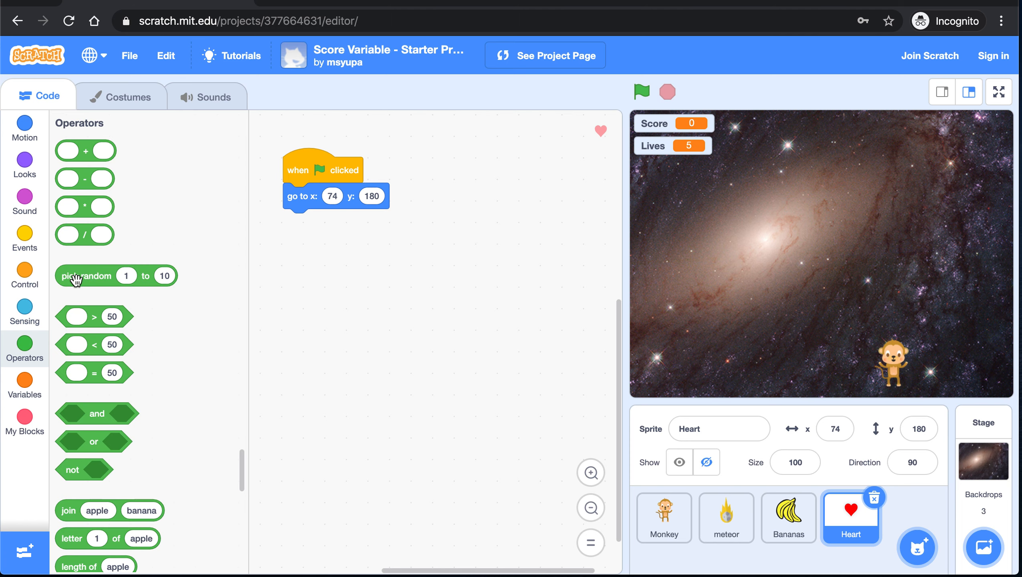
pyautogui.moveTo(85, 275); pyautogui.dragTo(347, 205)
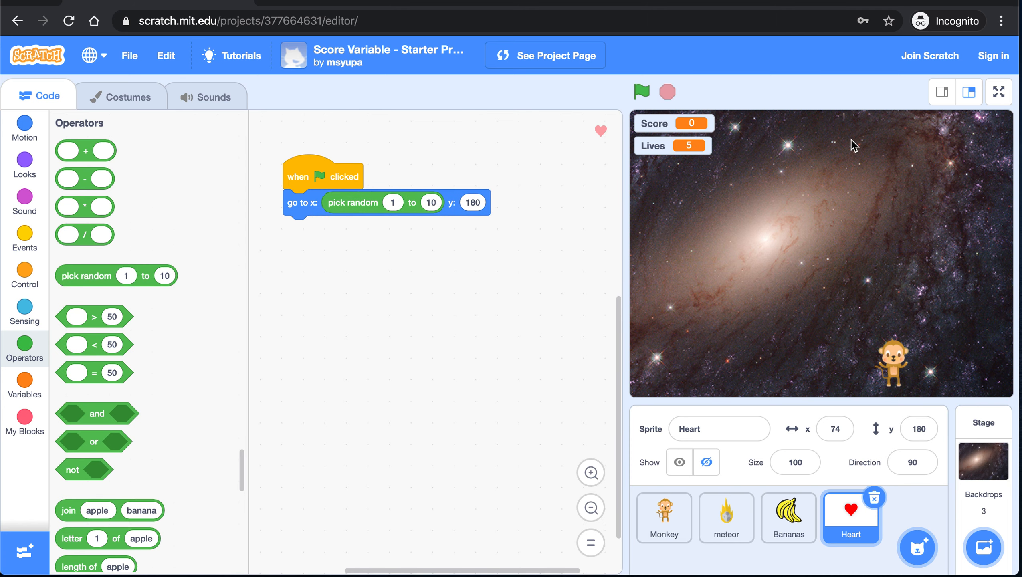
pyautogui.moveTo(633, 143)
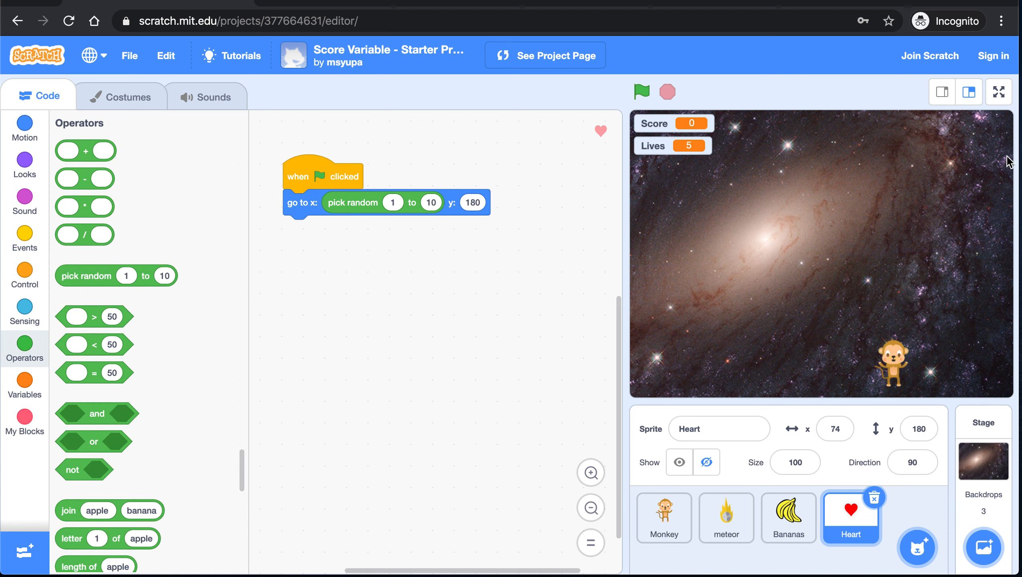
pyautogui.click(392, 202)
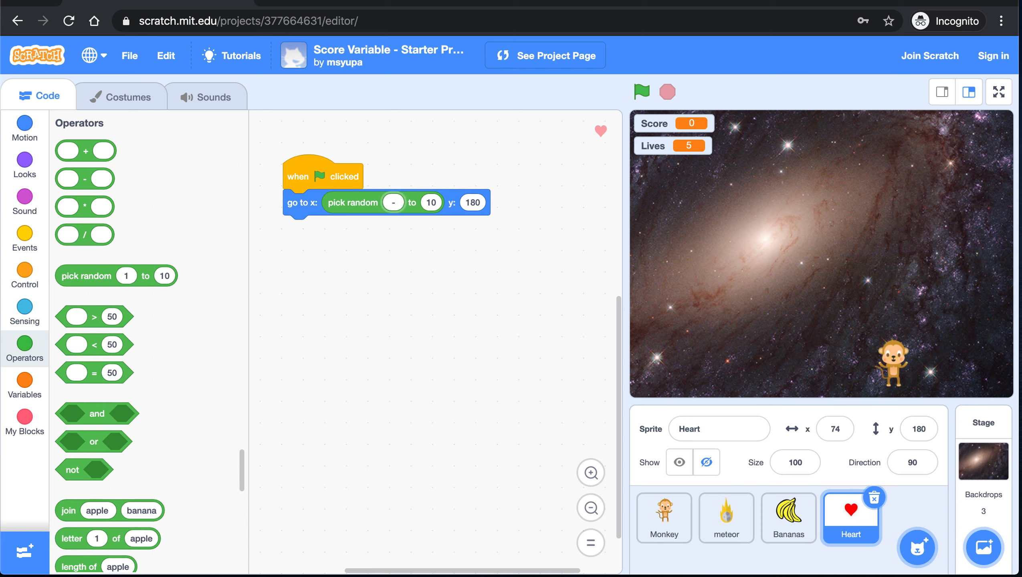
pyautogui.write('-220')
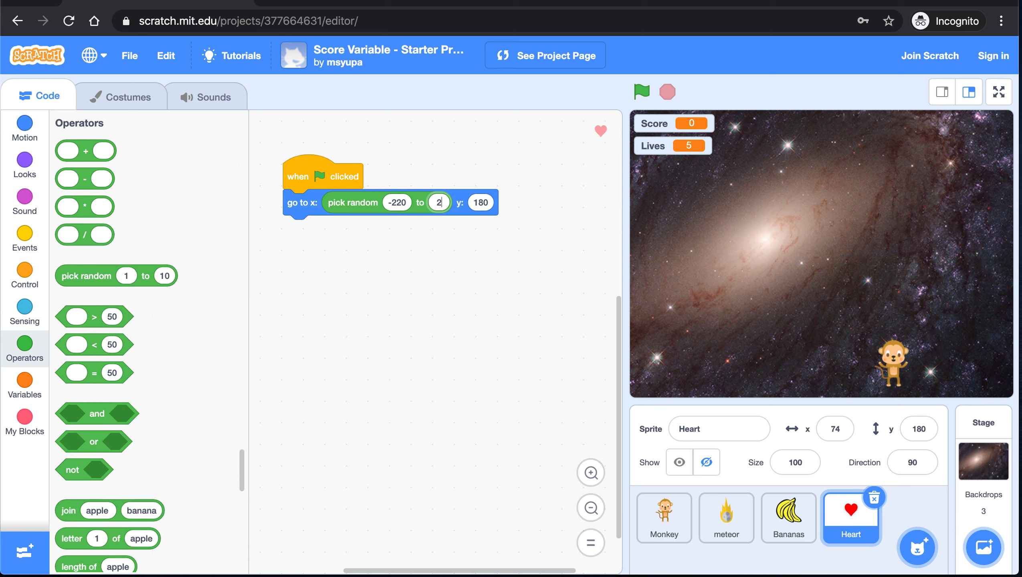
pyautogui.click(642, 92)
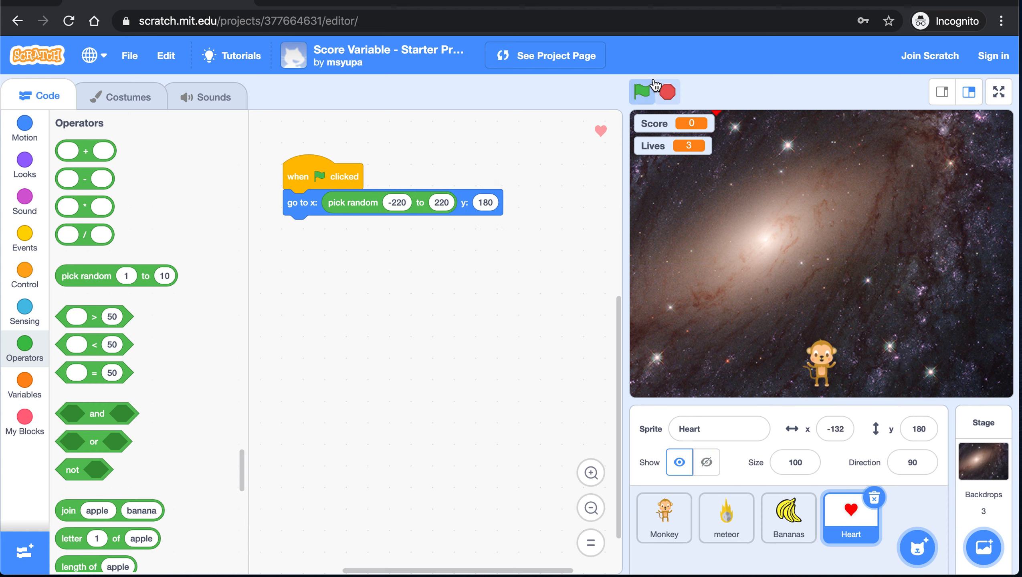
pyautogui.click(642, 92)
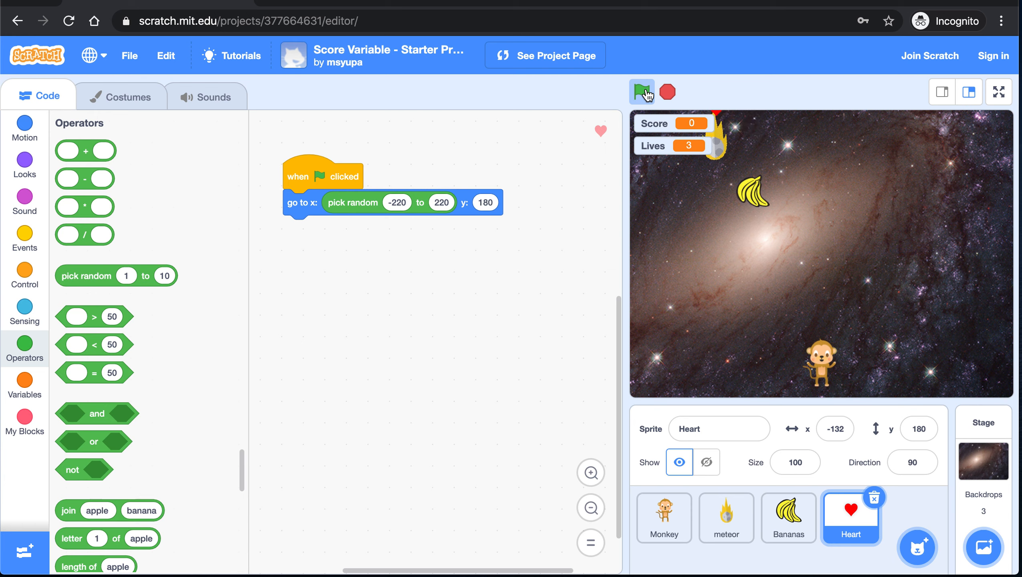
pyautogui.click(641, 92)
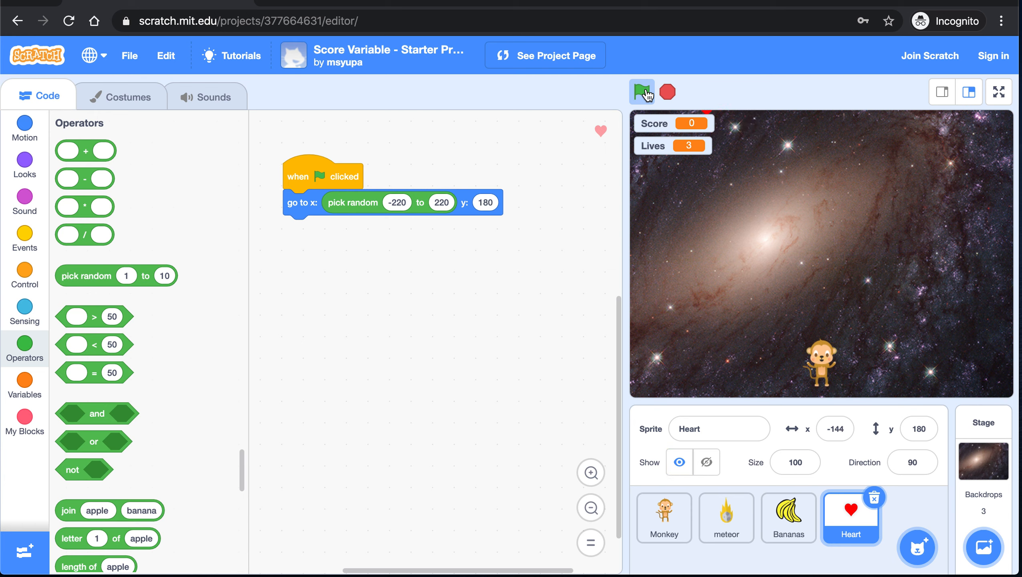
pyautogui.click(642, 91)
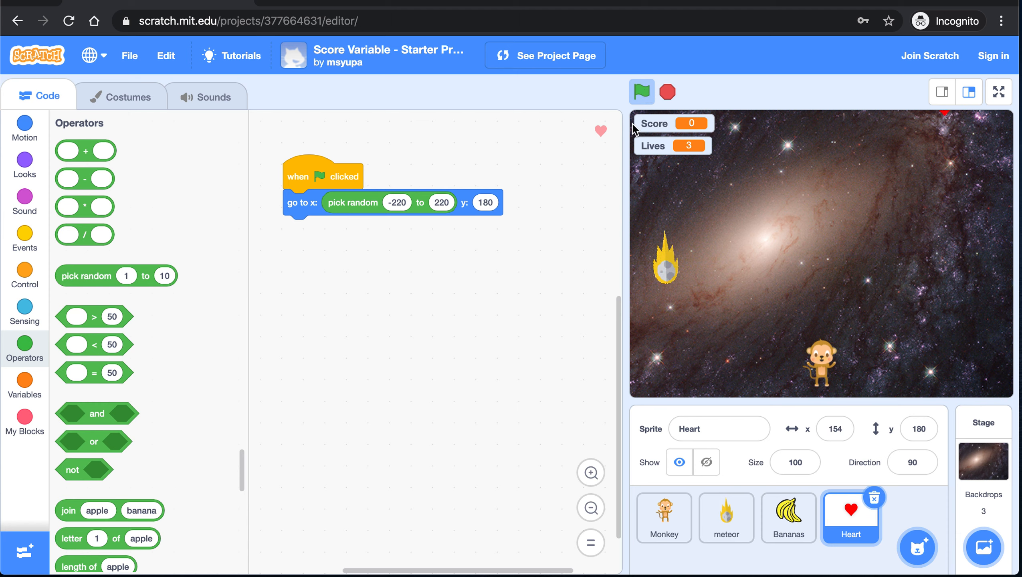
pyautogui.click(641, 92)
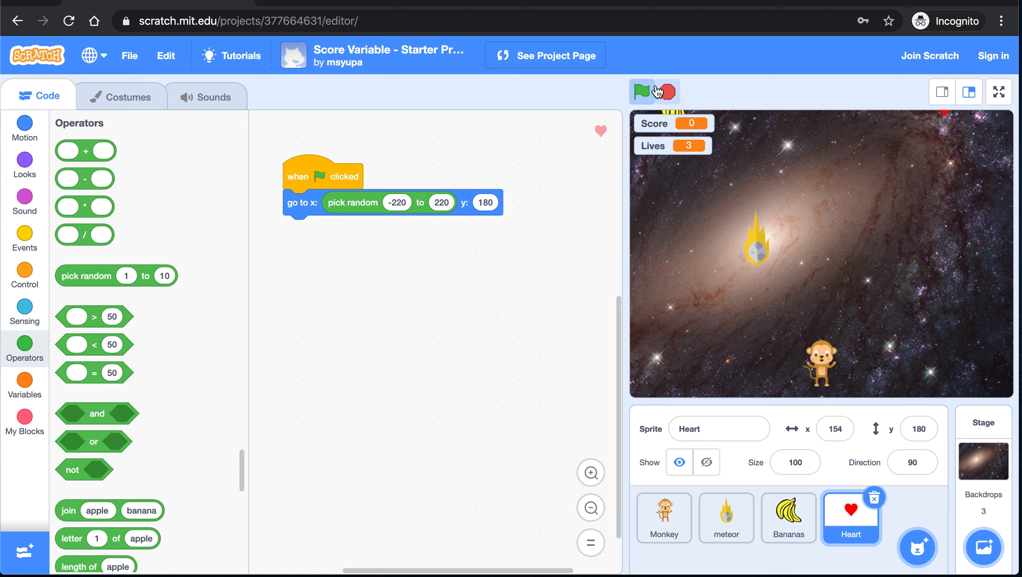
# - Hide the heart right after the green flag is clicked and rerun to check it disappears
pyautogui.click(667, 91)
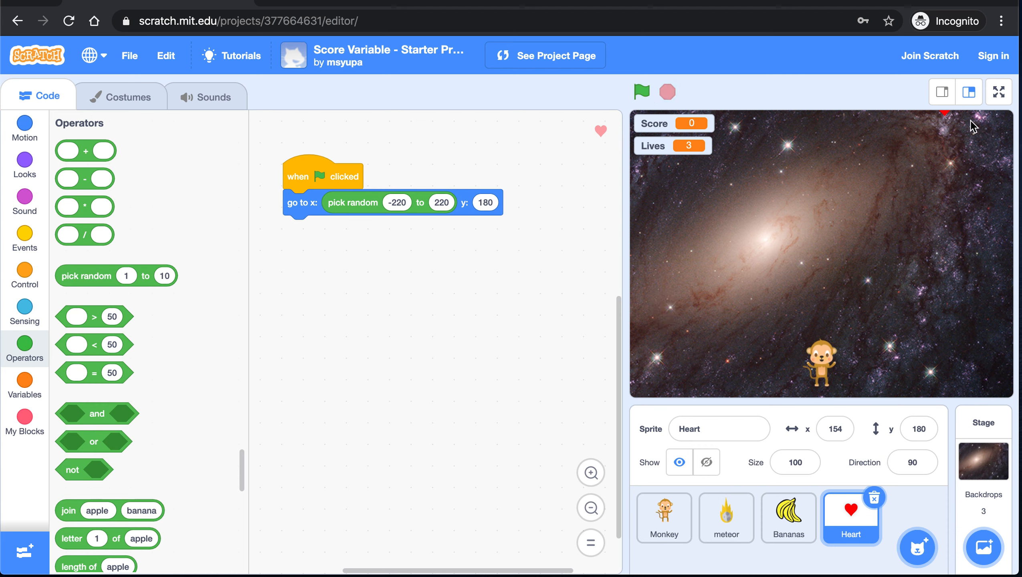
pyautogui.moveTo(23, 165)
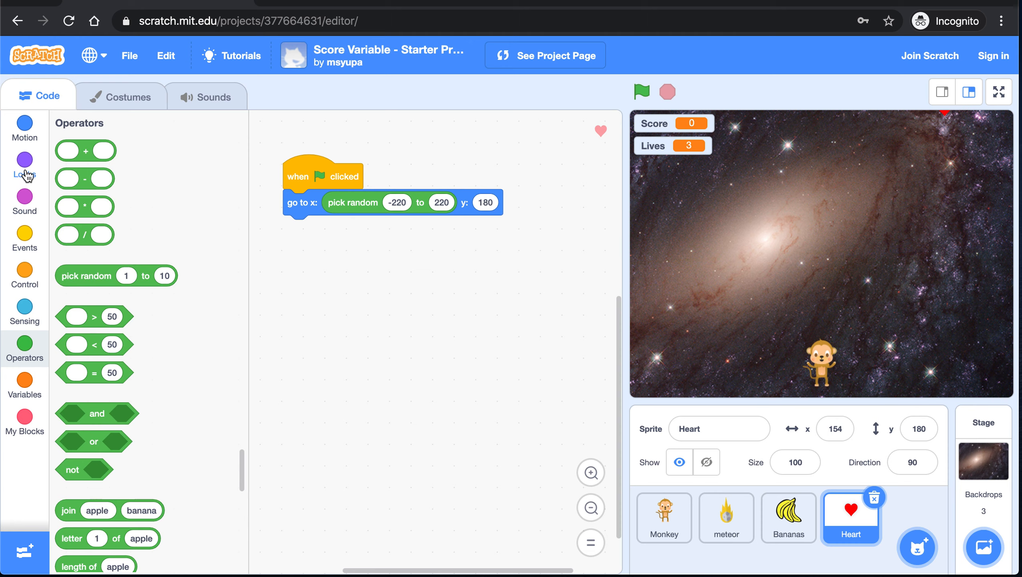
pyautogui.click(25, 160)
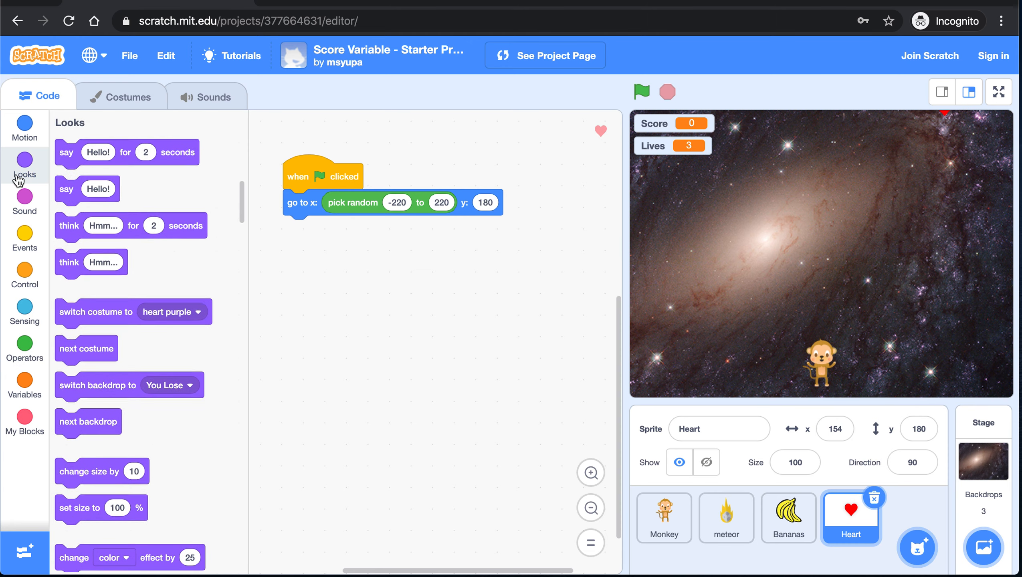
pyautogui.scroll(-3)
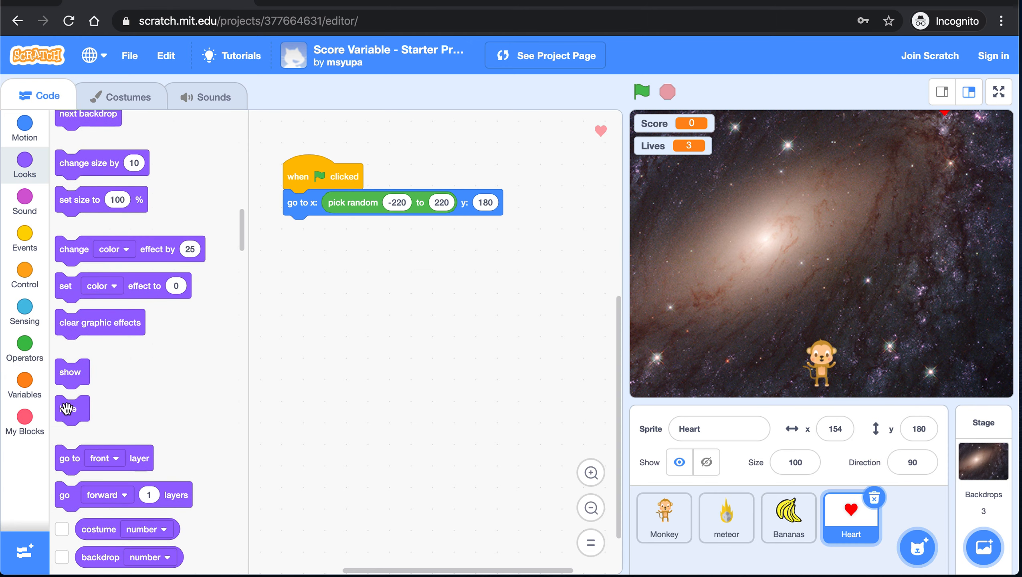
pyautogui.moveTo(69, 410); pyautogui.dragTo(370, 324)
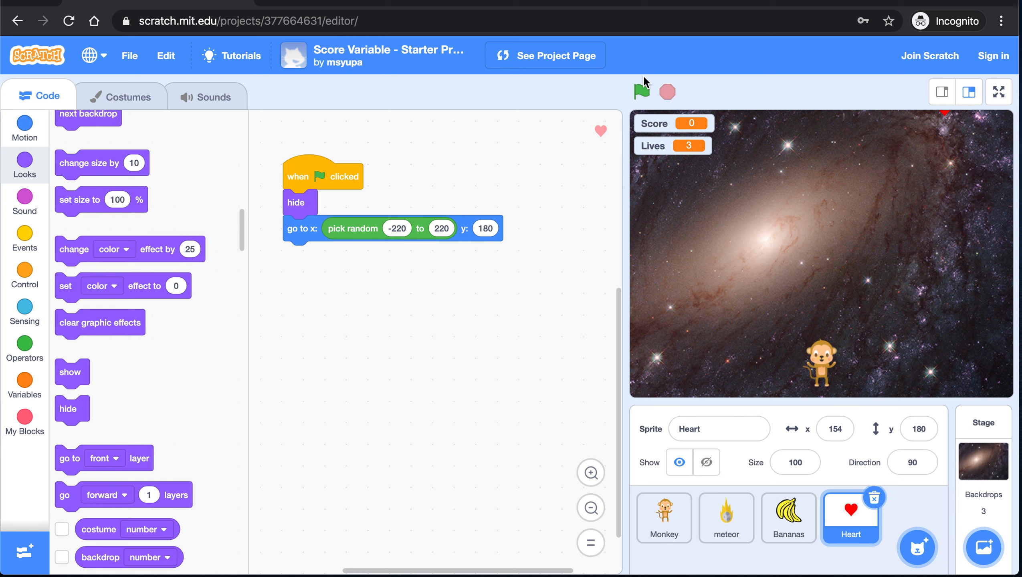
pyautogui.click(642, 92)
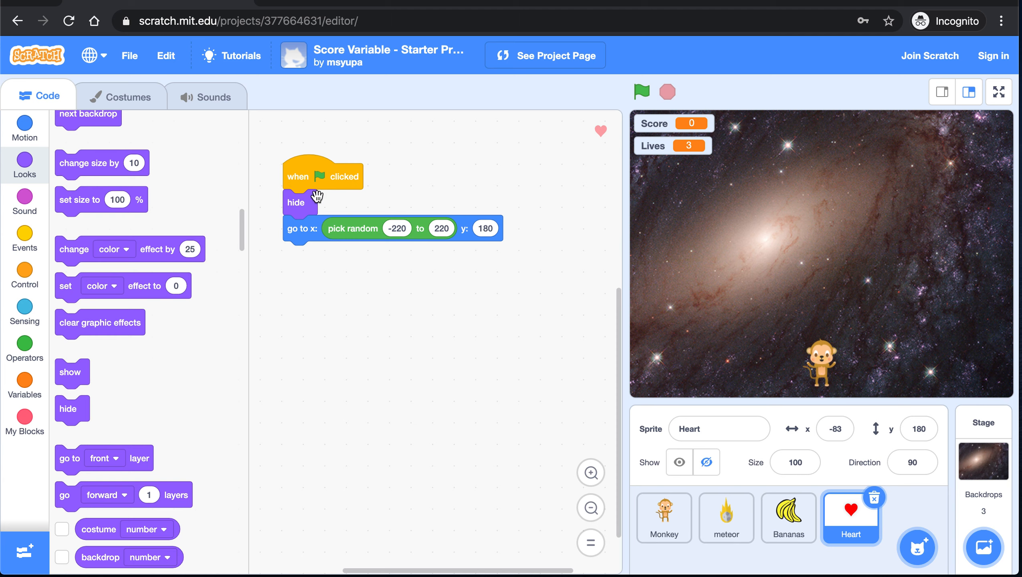
# - Add a forever loop that waits a random 5 to 10 seconds after positioning the heart
pyautogui.click(24, 275)
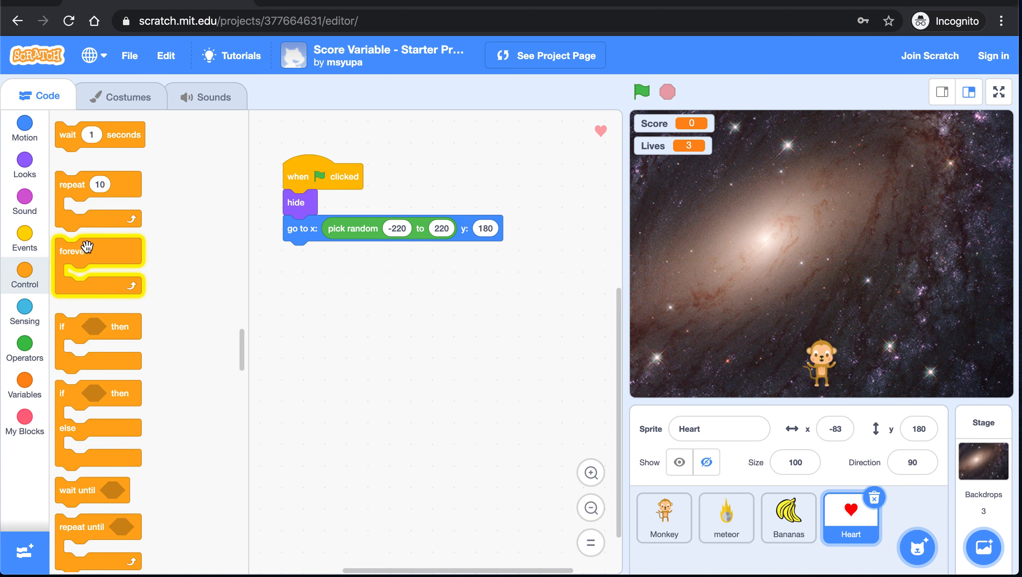
pyautogui.moveTo(78, 250); pyautogui.dragTo(300, 253)
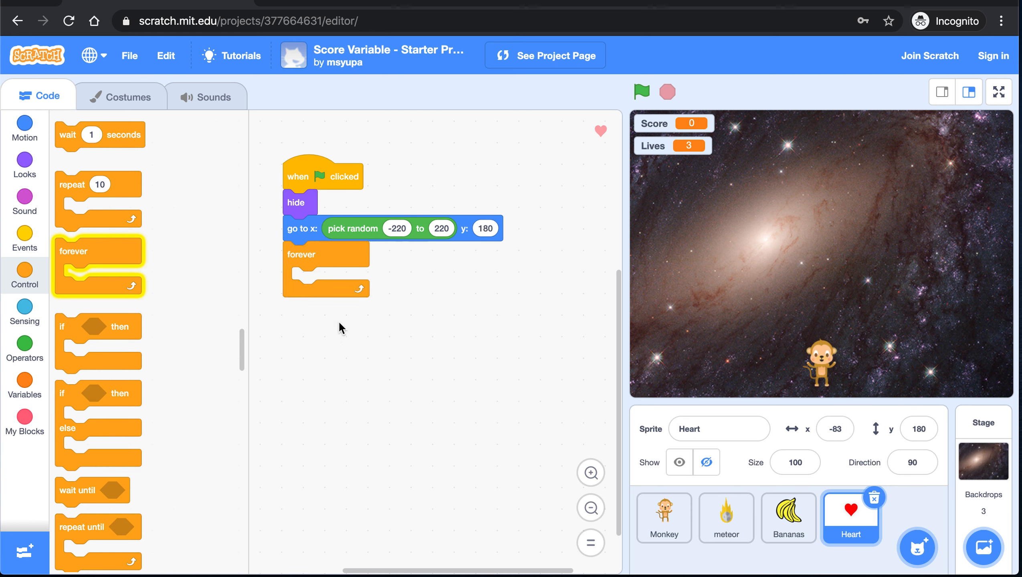
pyautogui.moveTo(381, 297)
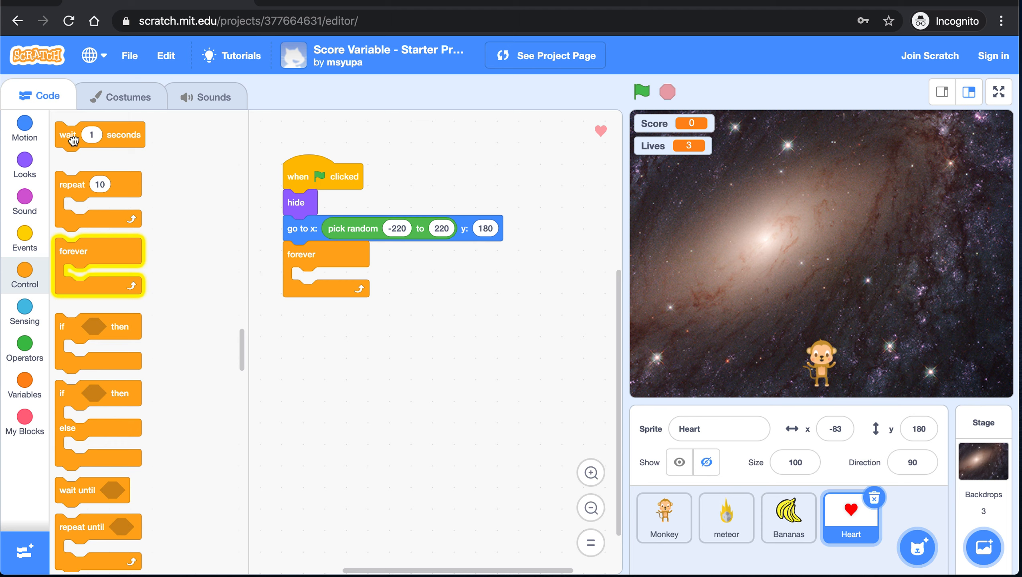
pyautogui.moveTo(68, 135); pyautogui.dragTo(316, 291)
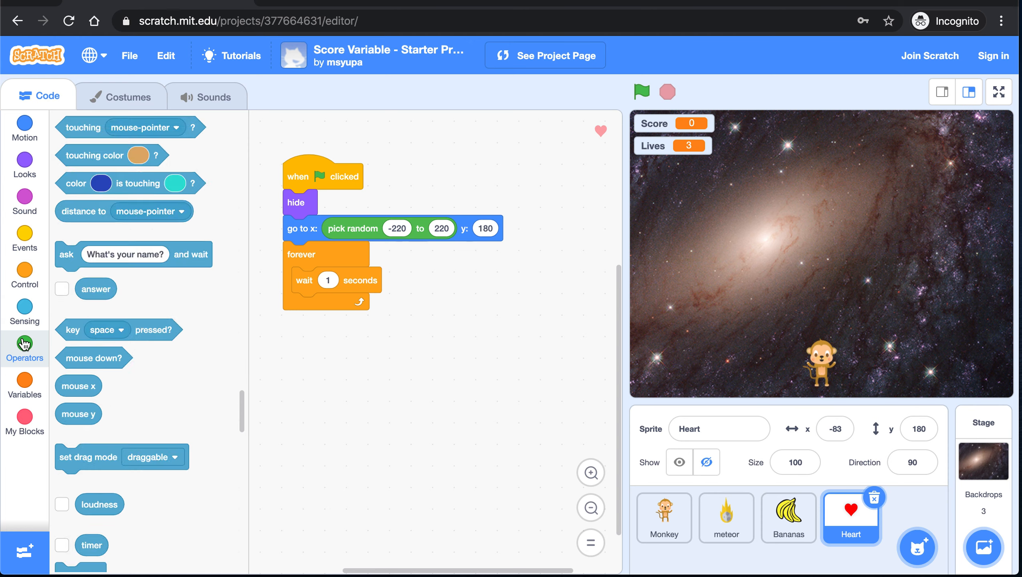
pyautogui.click(24, 349)
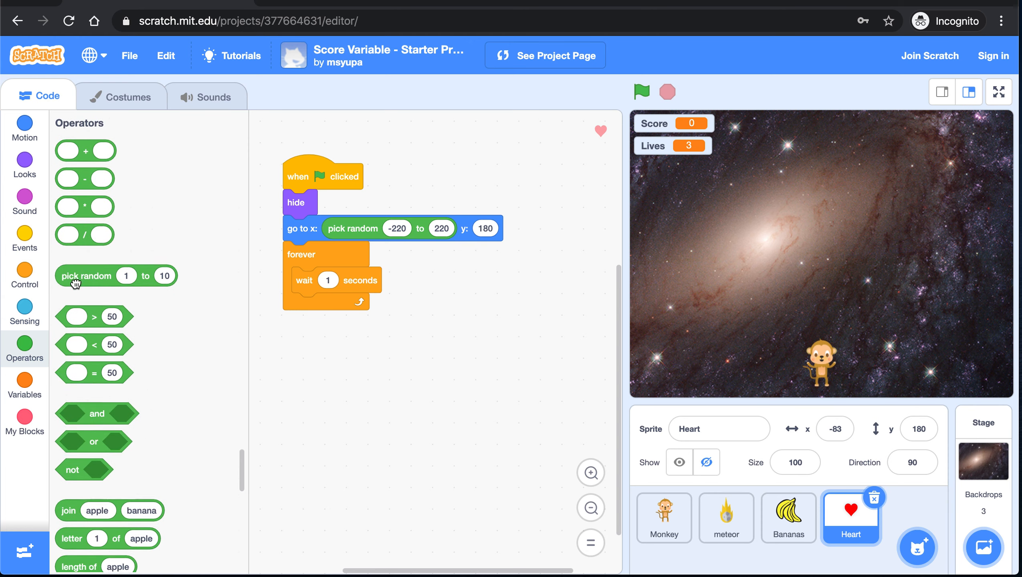
pyautogui.moveTo(86, 275); pyautogui.dragTo(330, 279)
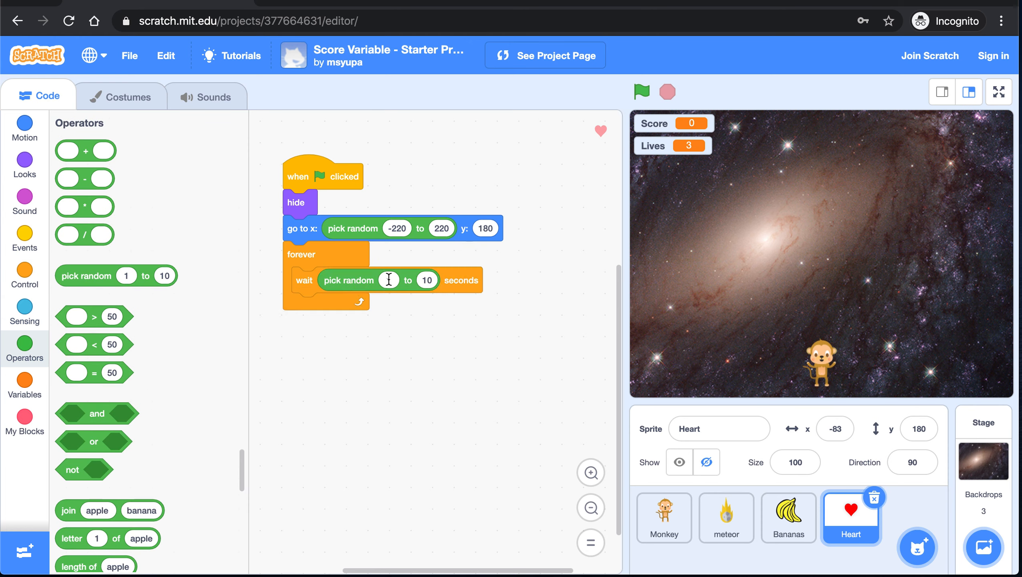
pyautogui.write('5')
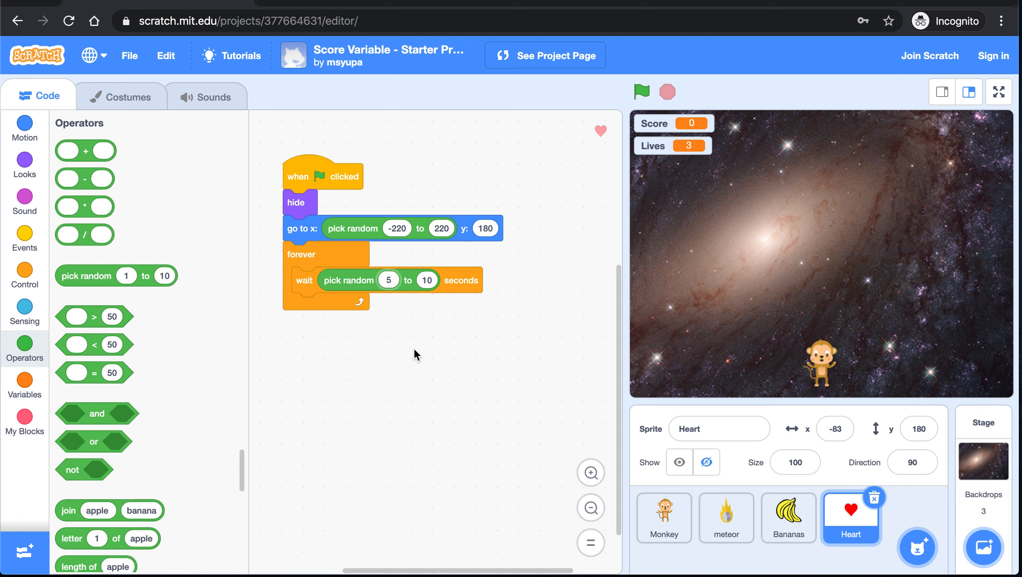
# - Create a clone of the heart on each pass of the forever loop
pyautogui.click(24, 278)
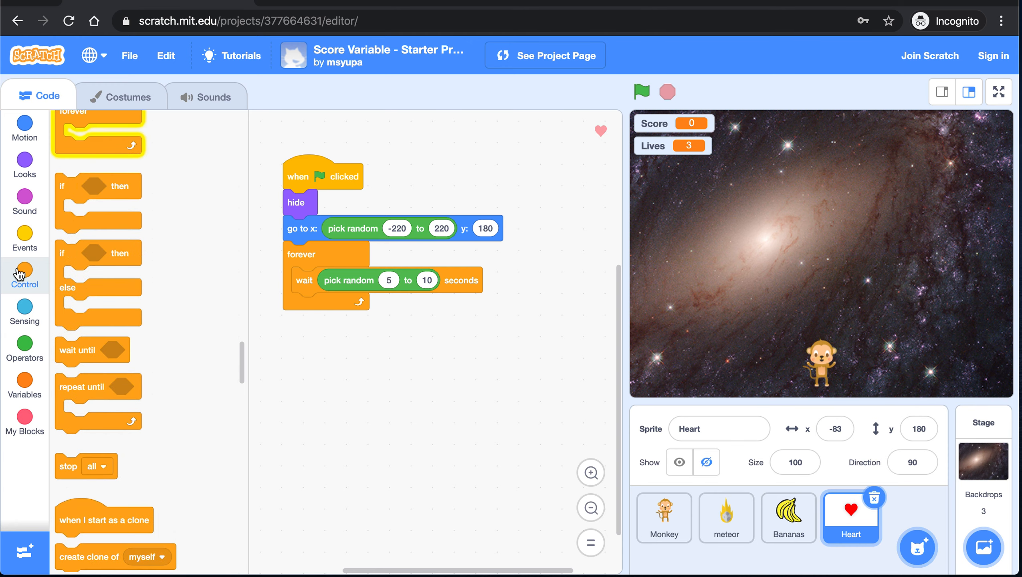
pyautogui.scroll(-3)
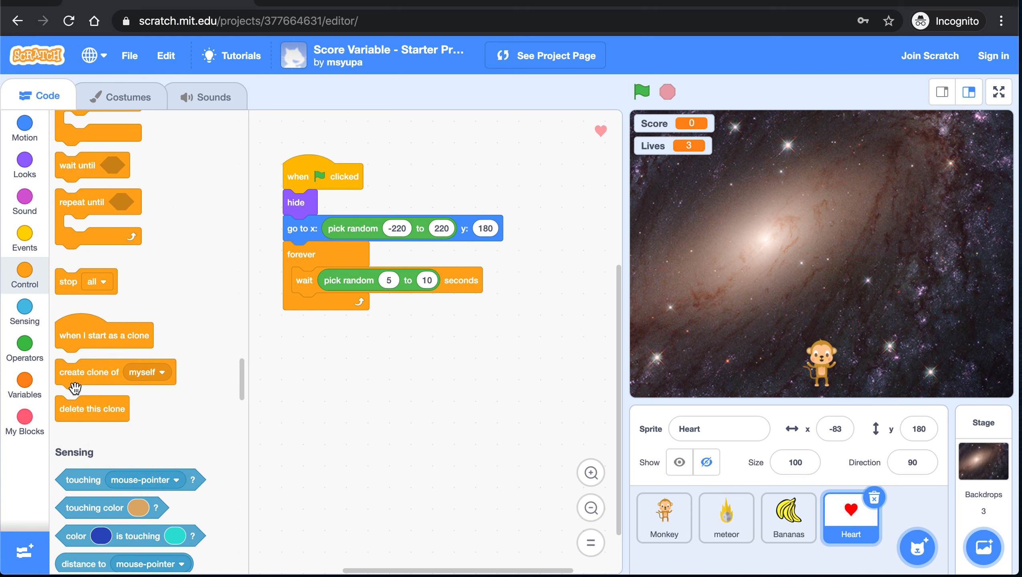
pyautogui.moveTo(90, 372); pyautogui.dragTo(326, 304)
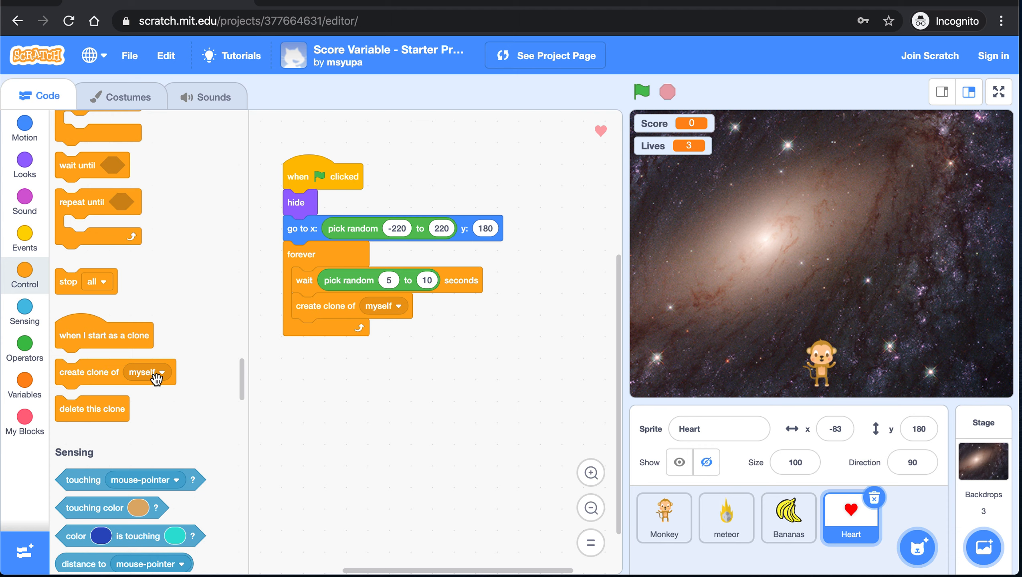
pyautogui.moveTo(324, 301)
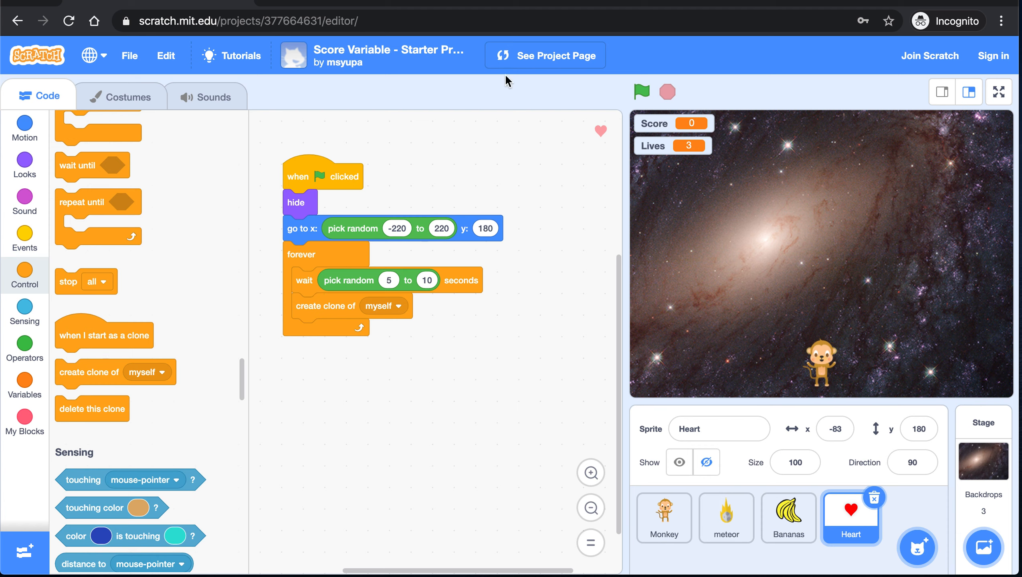
pyautogui.moveTo(372, 84)
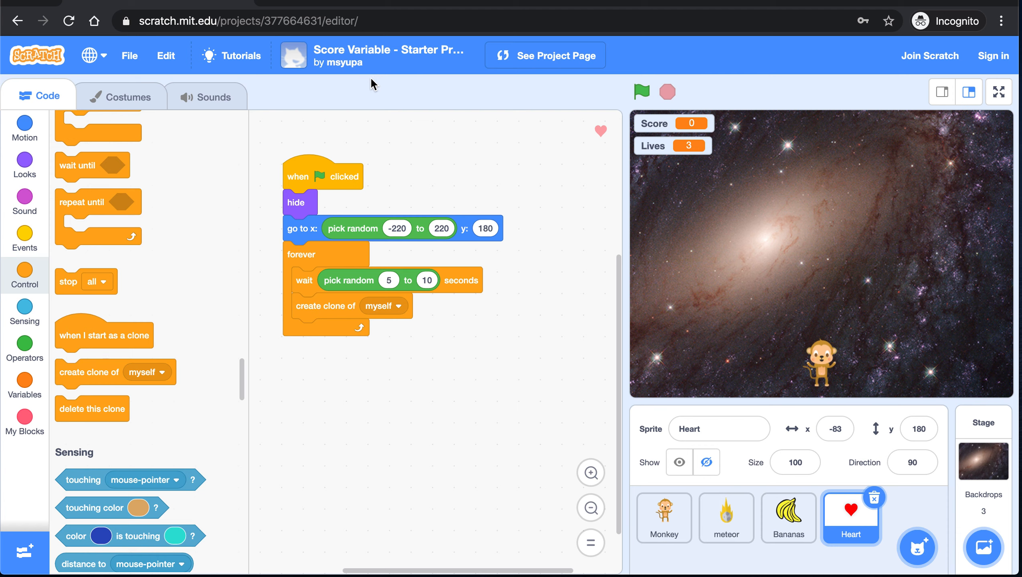
pyautogui.moveTo(473, 162)
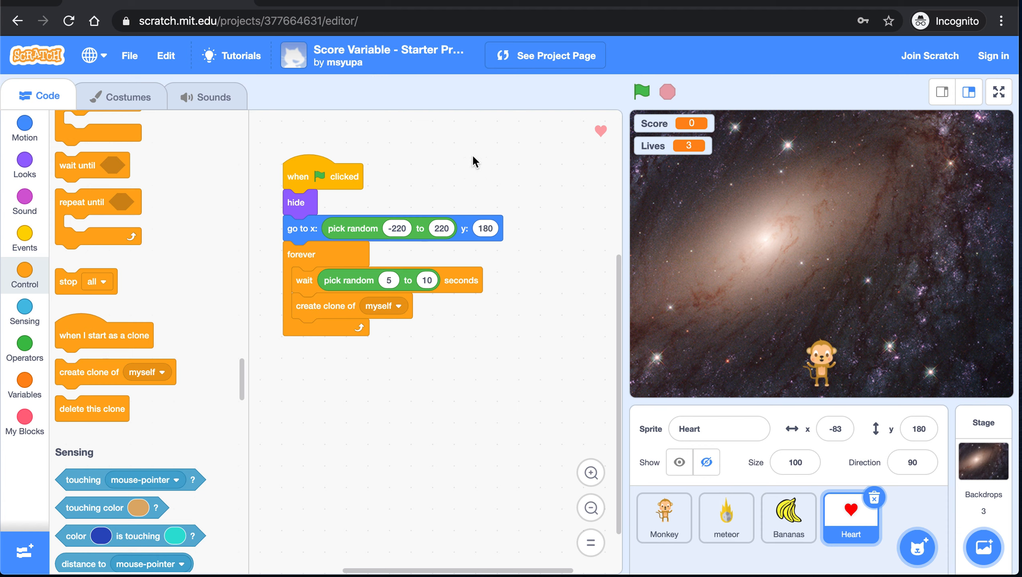
pyautogui.moveTo(305, 202)
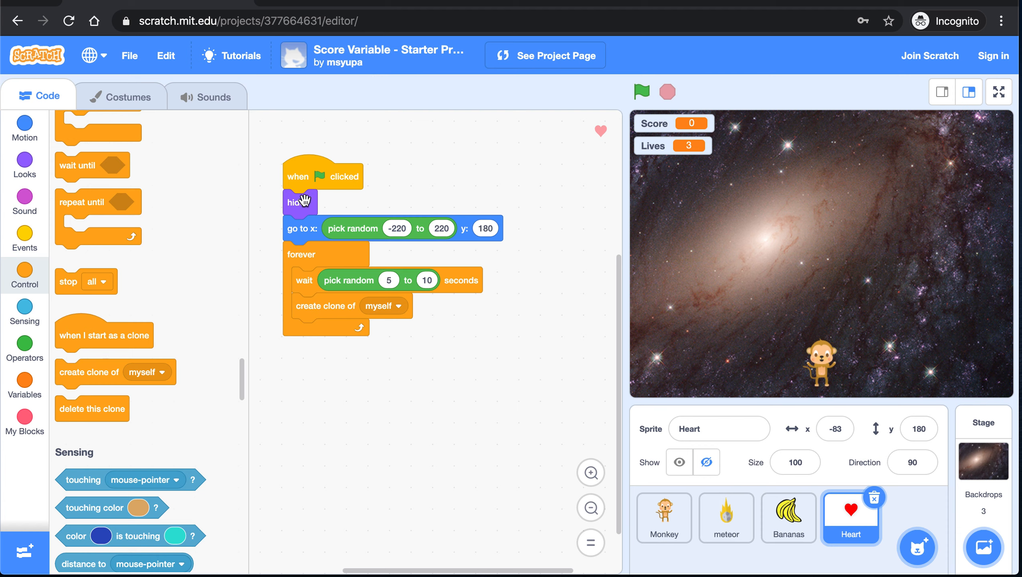
pyautogui.moveTo(423, 278)
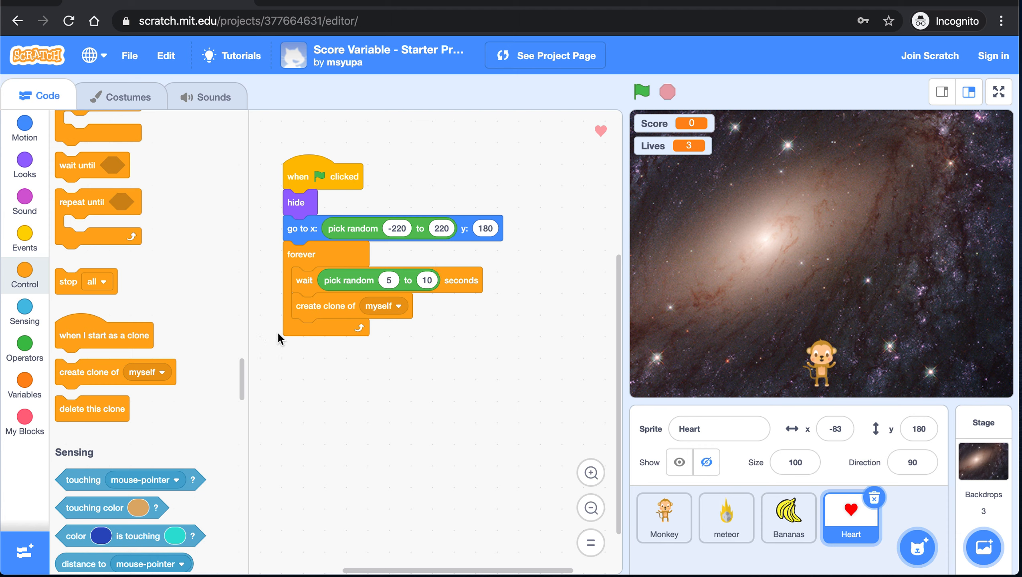
pyautogui.moveTo(32, 250)
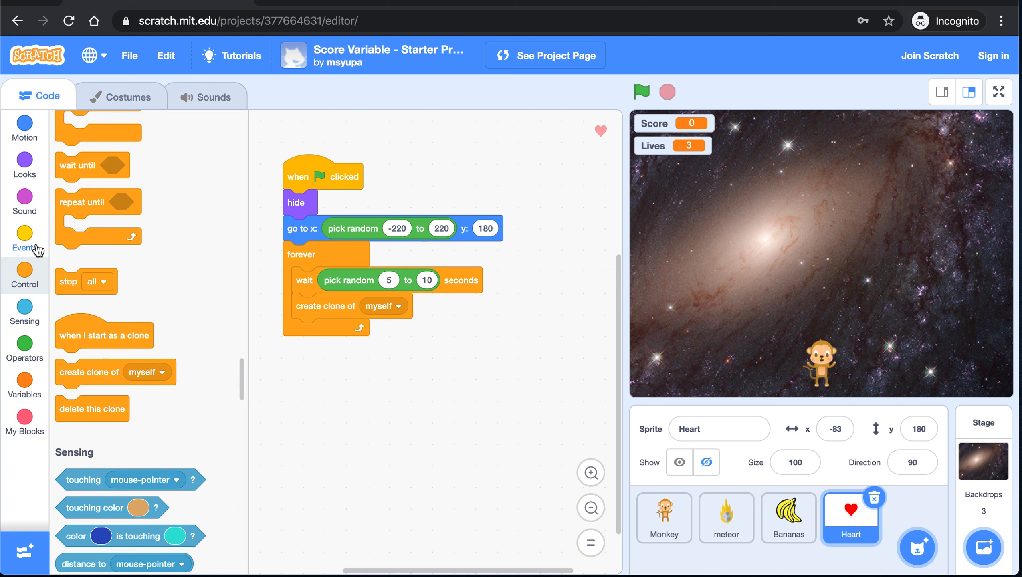
pyautogui.moveTo(40, 293)
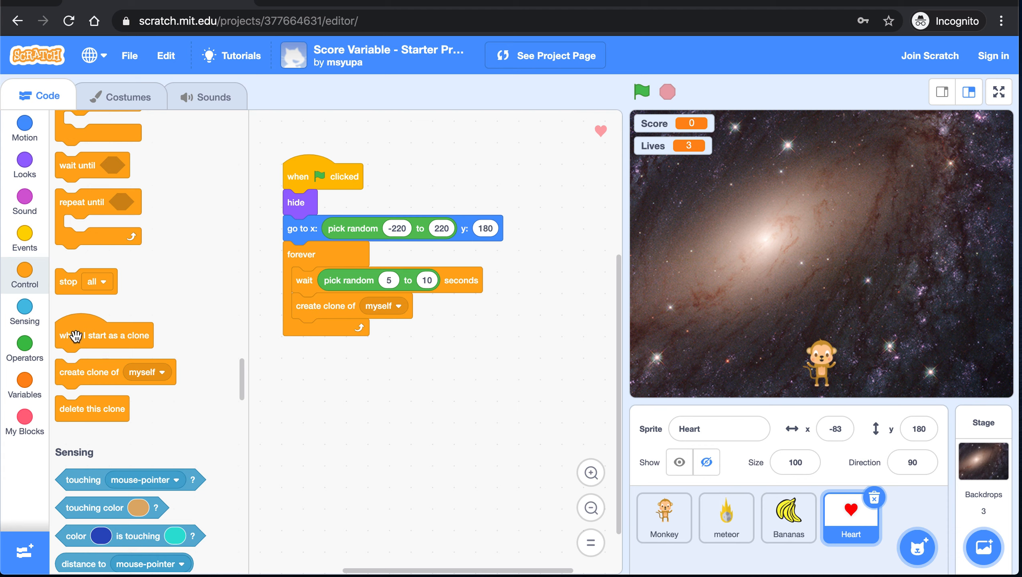
# - Start a 'when I start as a clone' script whose clones first show themselves
pyautogui.moveTo(104, 335); pyautogui.dragTo(333, 398)
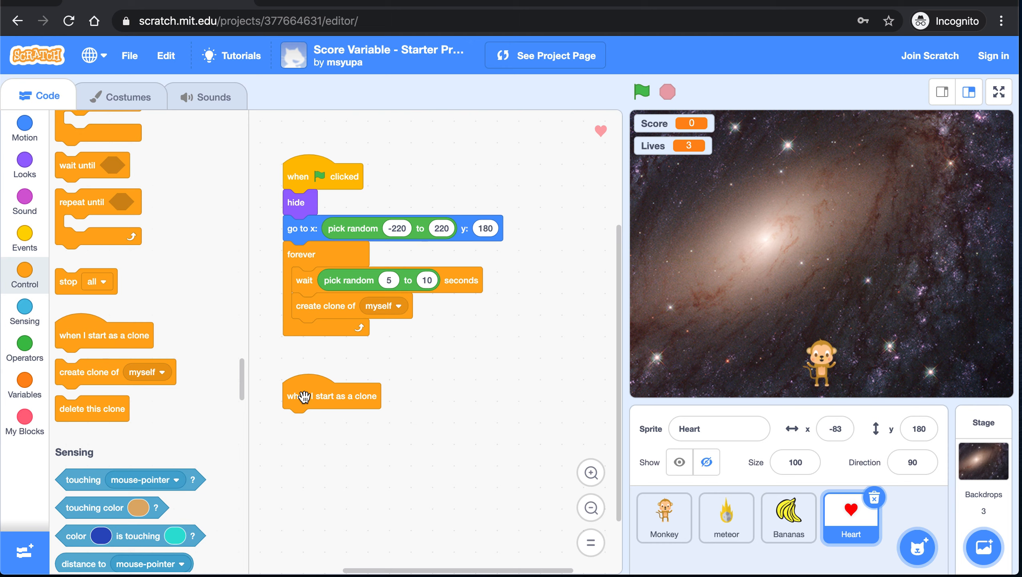
pyautogui.moveTo(181, 286)
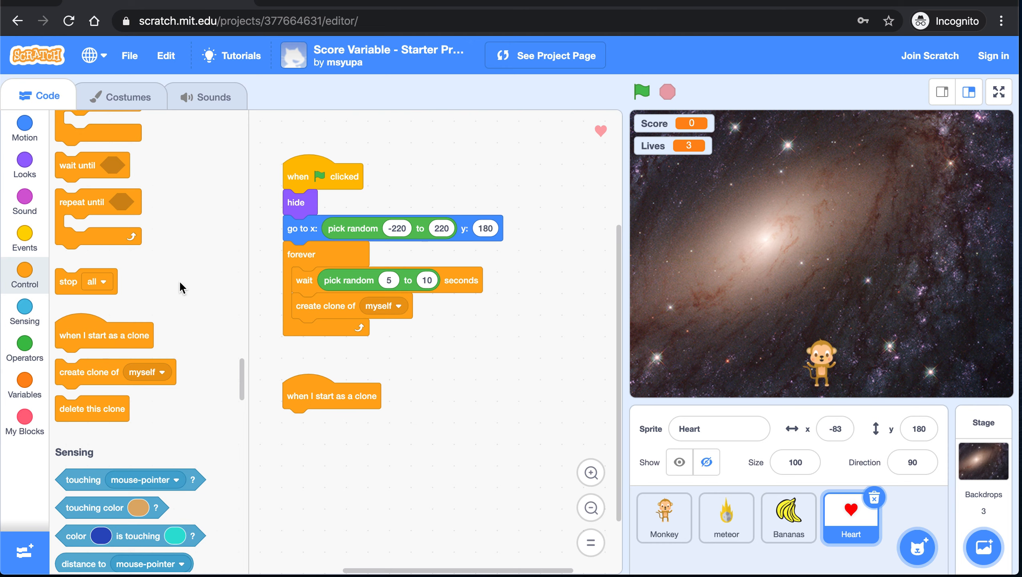
pyautogui.click(24, 161)
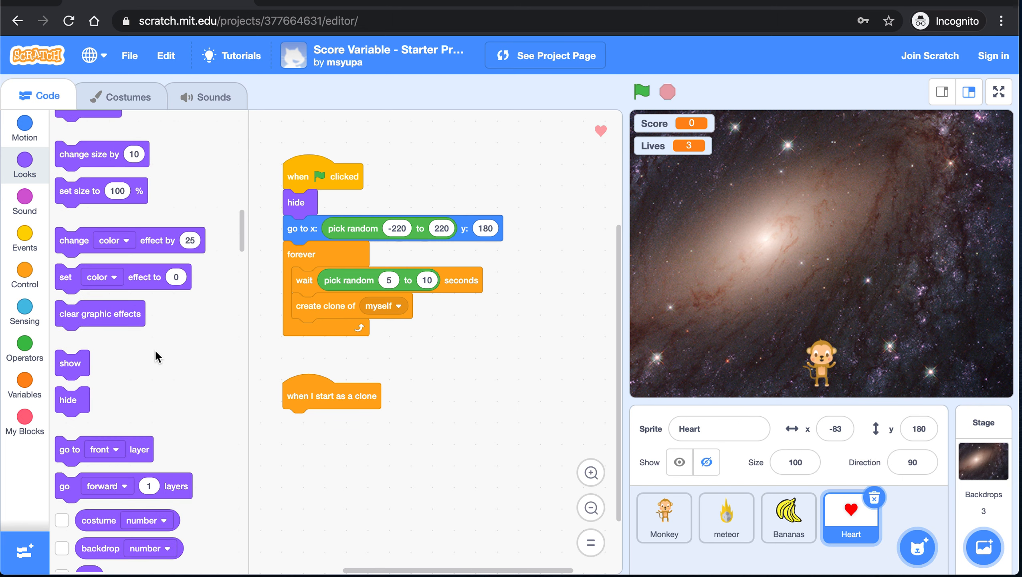
pyautogui.moveTo(279, 420)
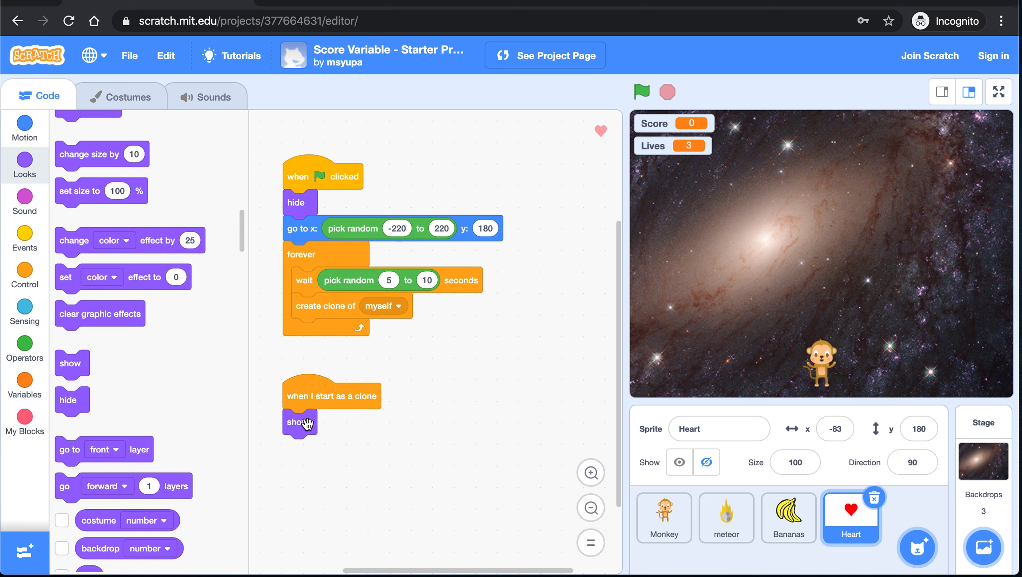
pyautogui.click(23, 123)
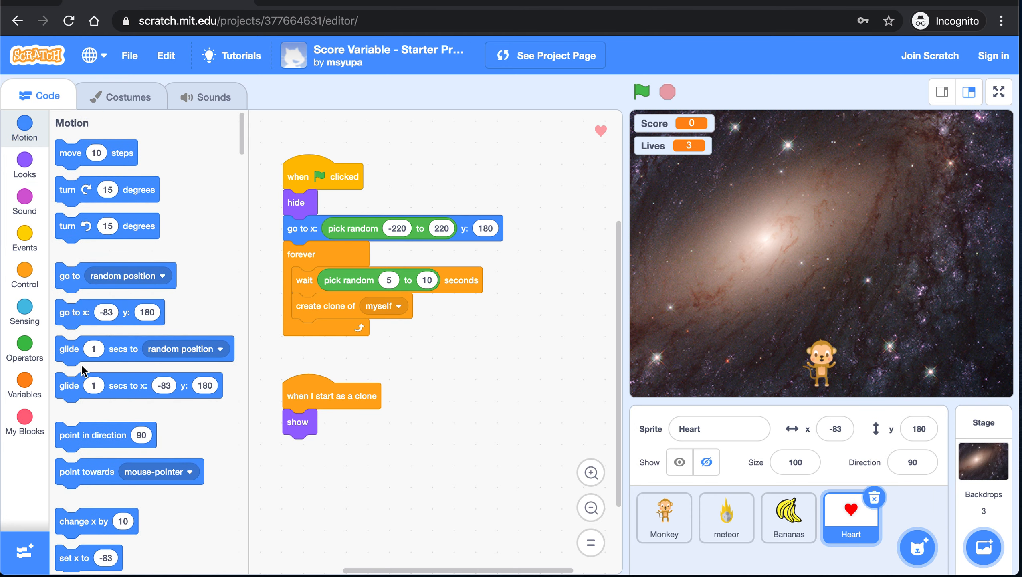
pyautogui.moveTo(119, 386)
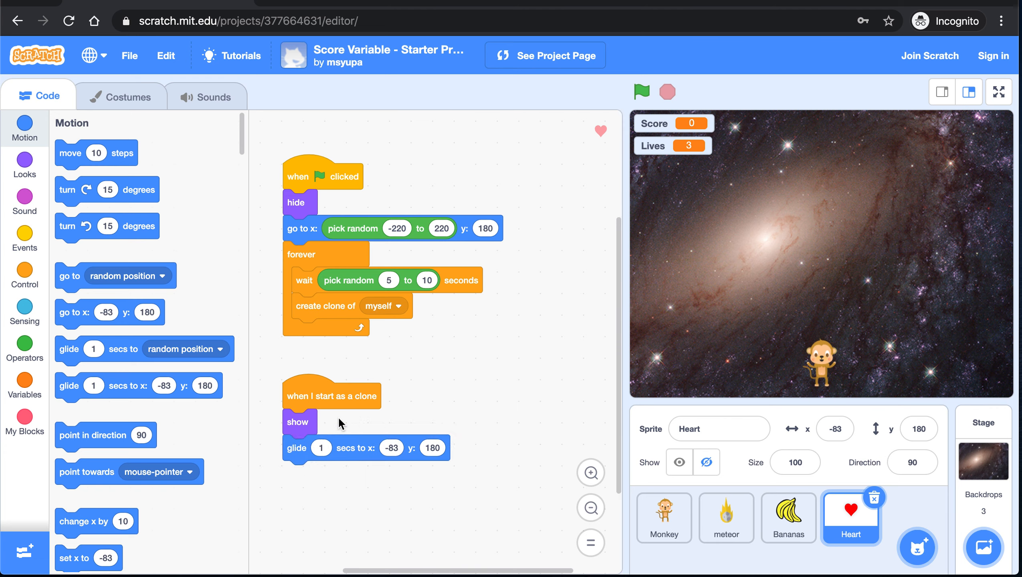
pyautogui.moveTo(371, 495)
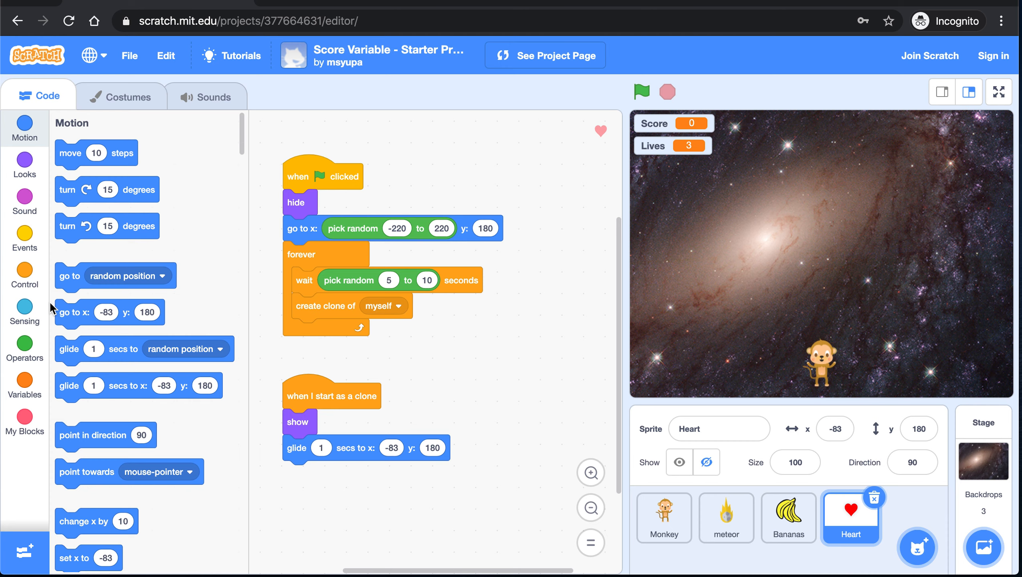
# - Make each clone's glide duration a random 1 to 5 seconds
pyautogui.click(24, 347)
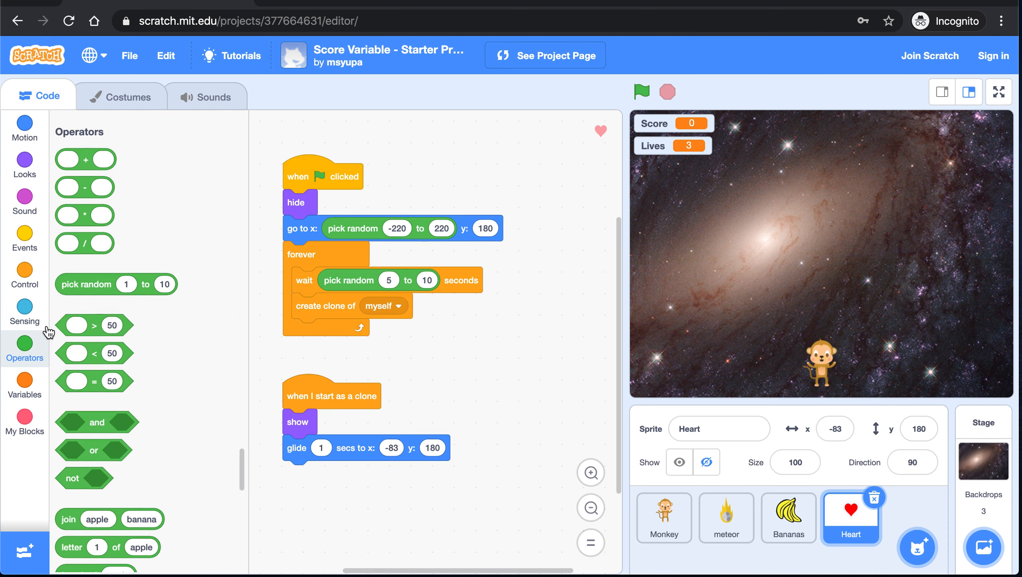
pyautogui.moveTo(116, 284); pyautogui.dragTo(189, 329)
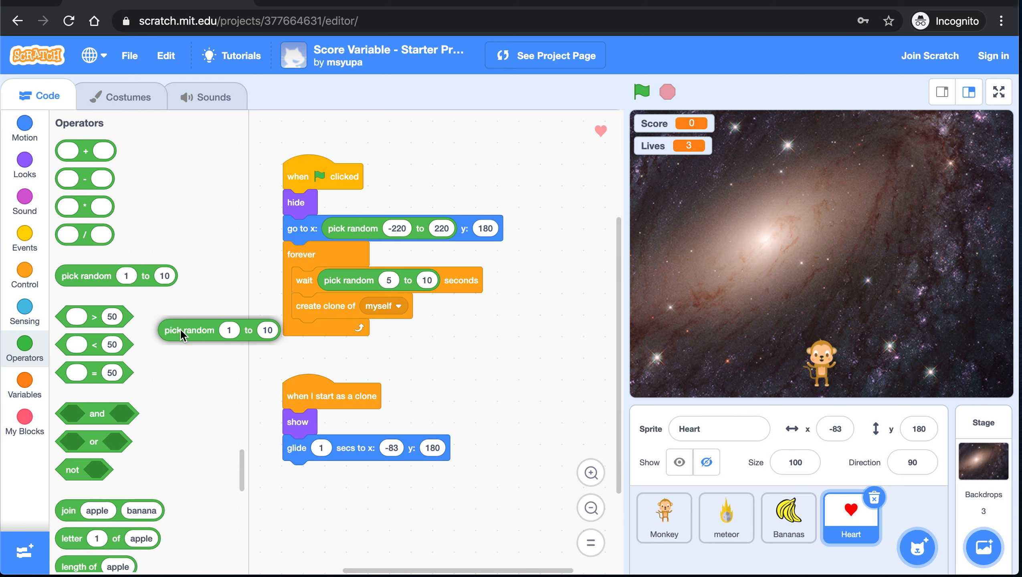
pyautogui.moveTo(189, 330); pyautogui.dragTo(339, 448)
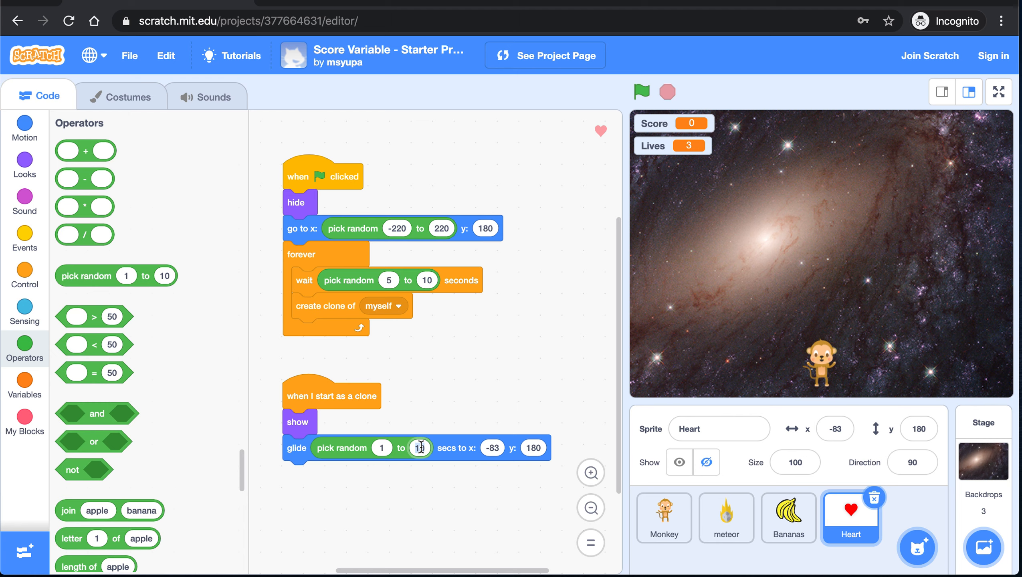
pyautogui.write('5')
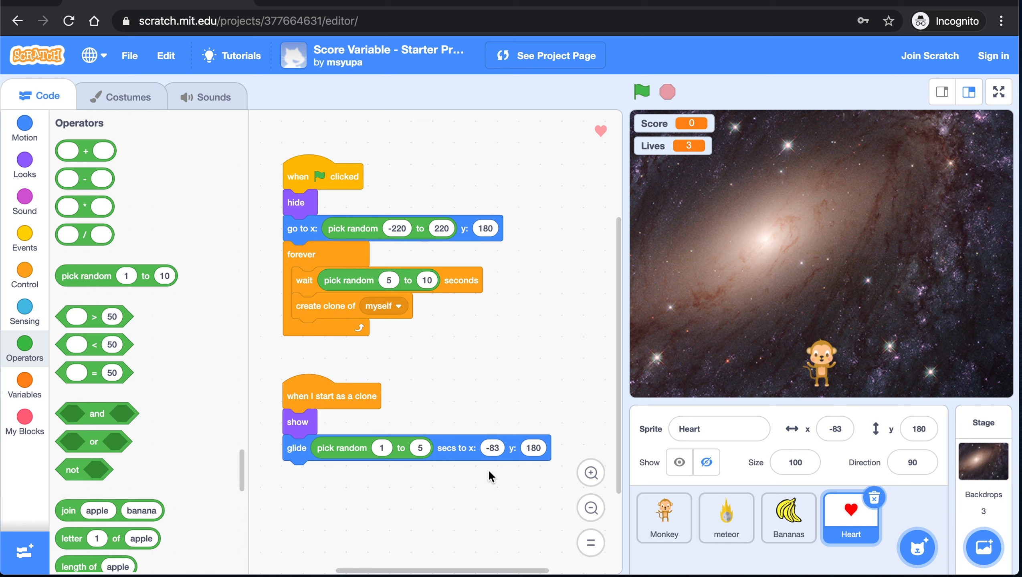
pyautogui.moveTo(475, 477)
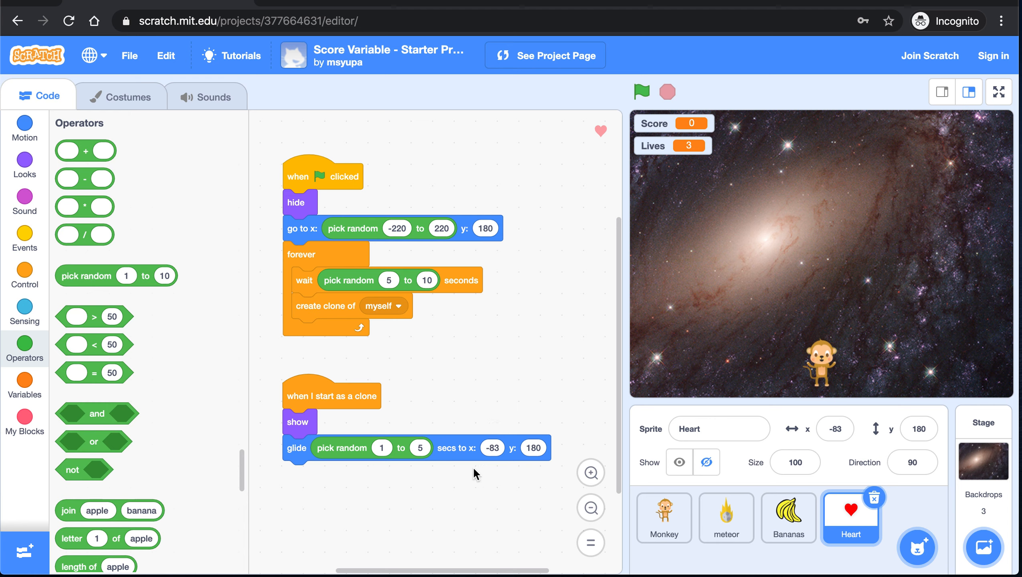
pyautogui.moveTo(858, 291)
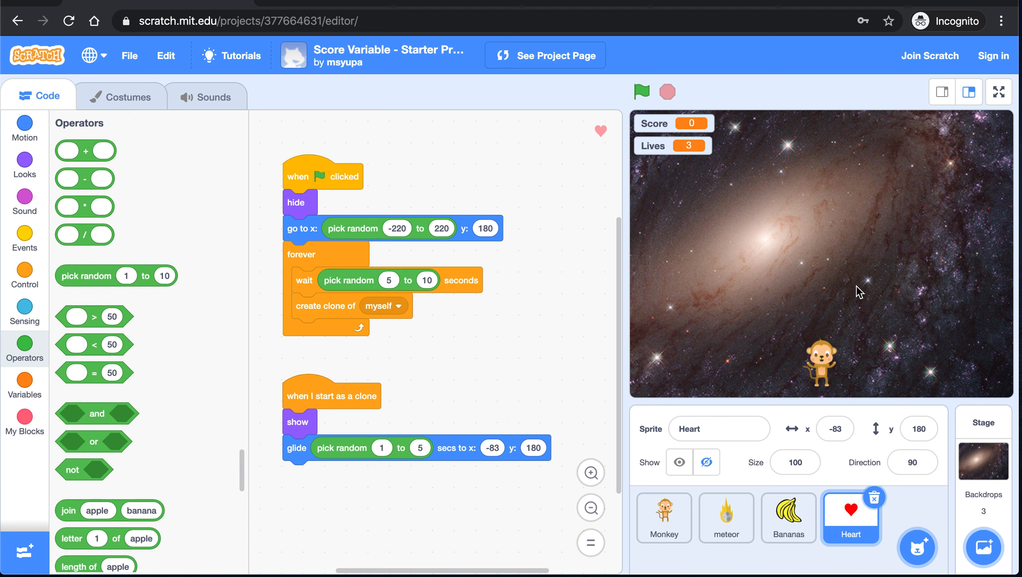
pyautogui.moveTo(770, 96)
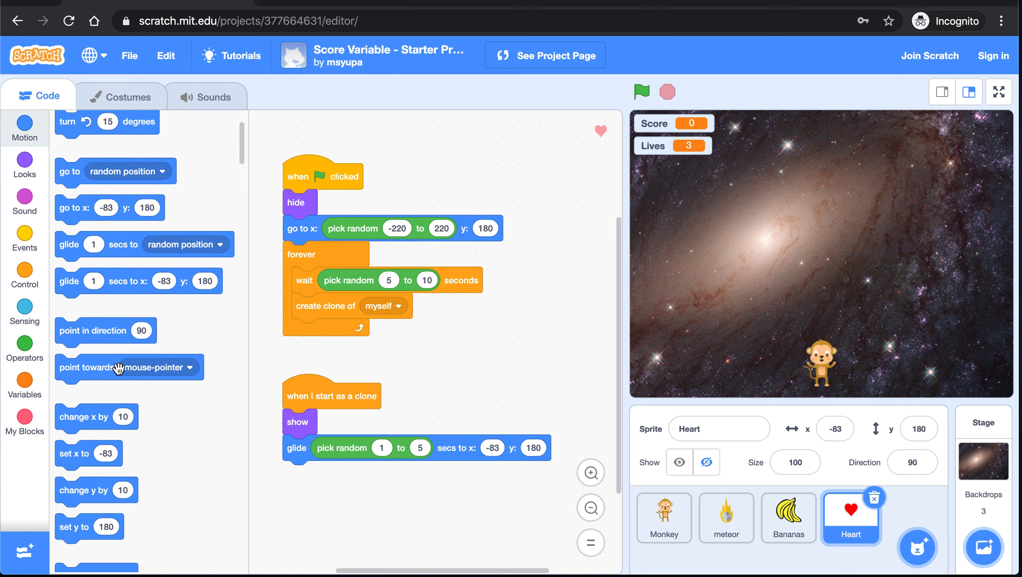
# - Glide each clone to its own x position at y -175, checking the bottom coordinate on stage
pyautogui.scroll(-3)
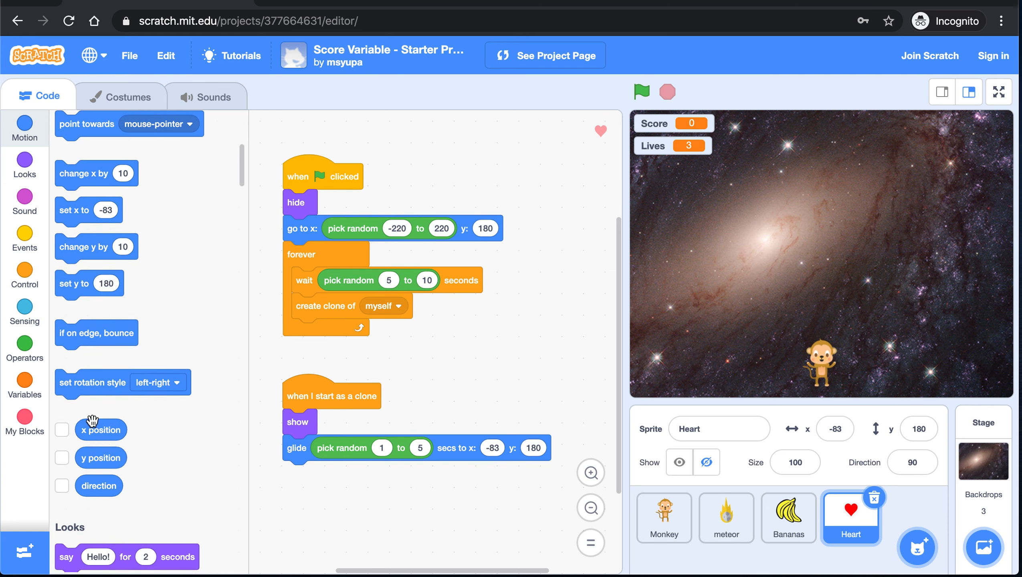
pyautogui.moveTo(100, 429); pyautogui.dragTo(511, 448)
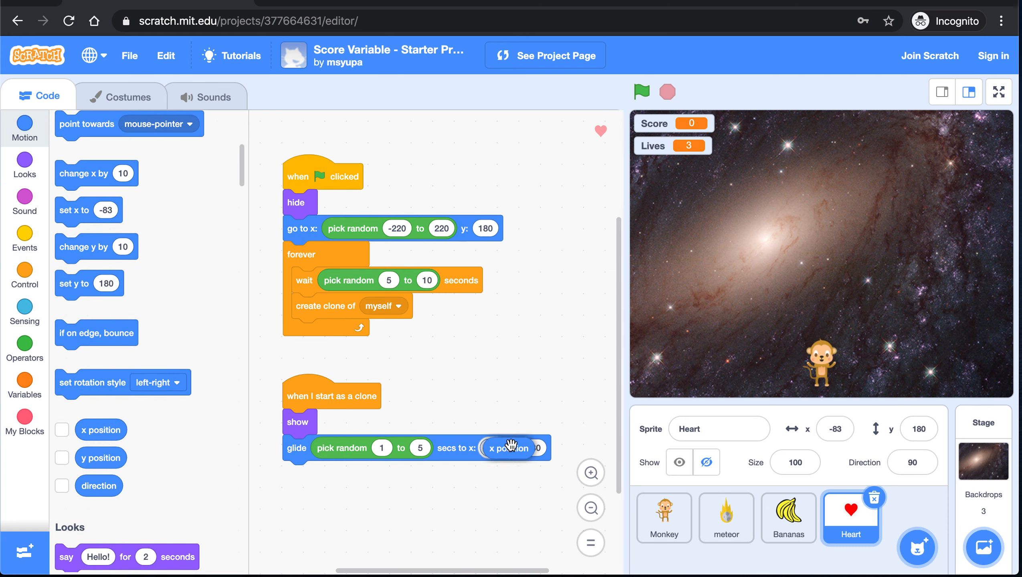
pyautogui.click(508, 448)
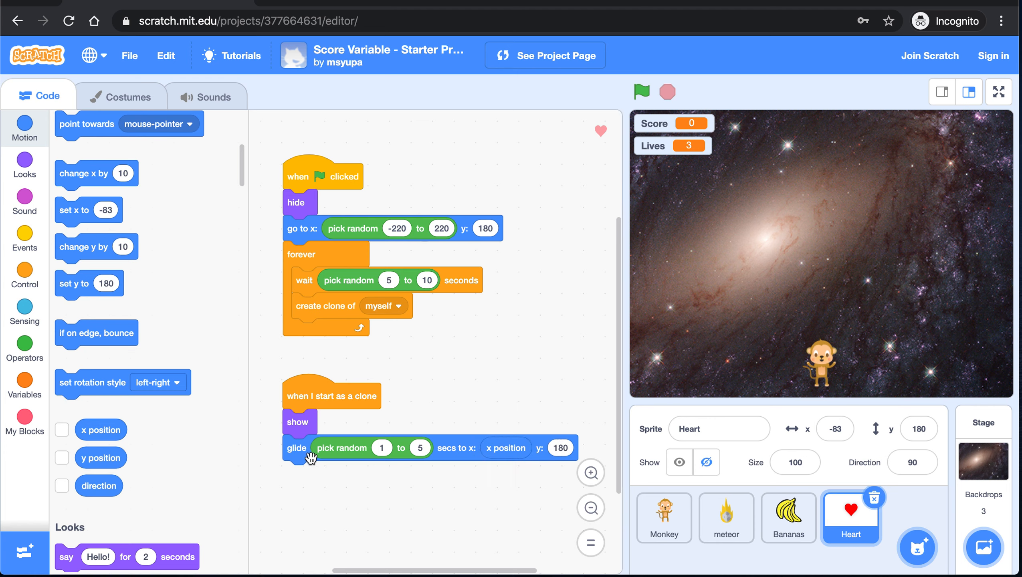
pyautogui.moveTo(504, 431)
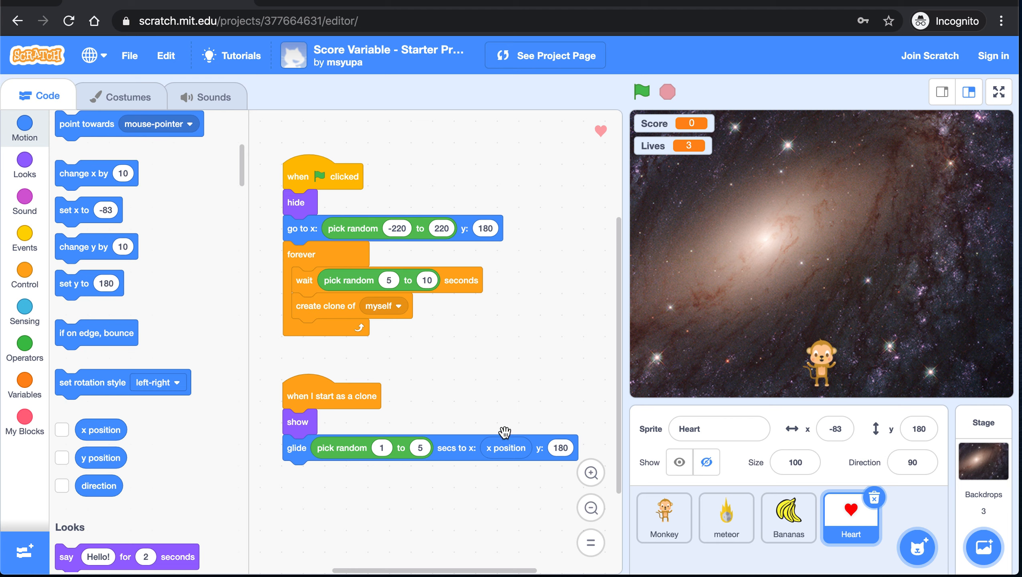
pyautogui.moveTo(549, 413)
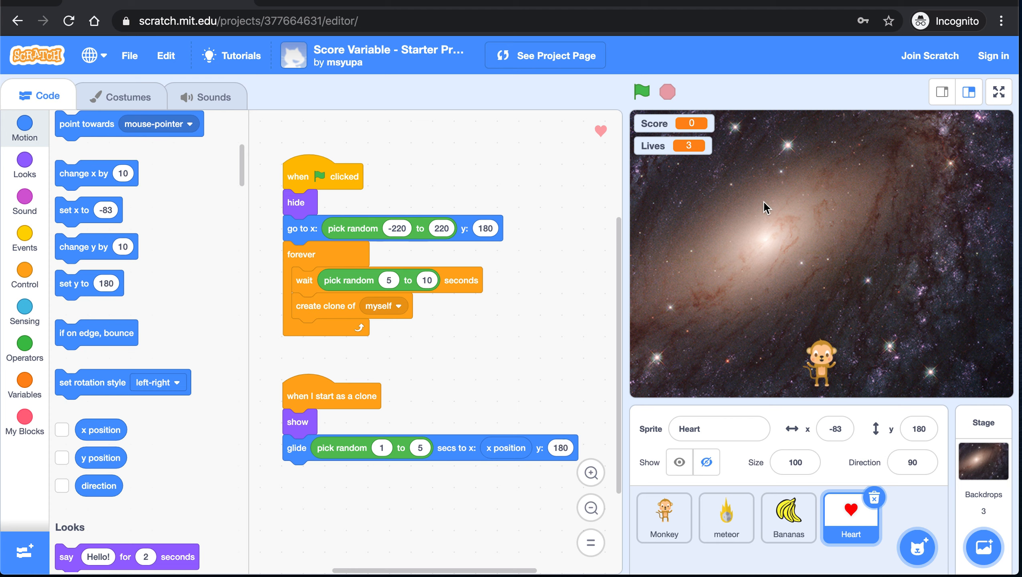
pyautogui.moveTo(910, 402)
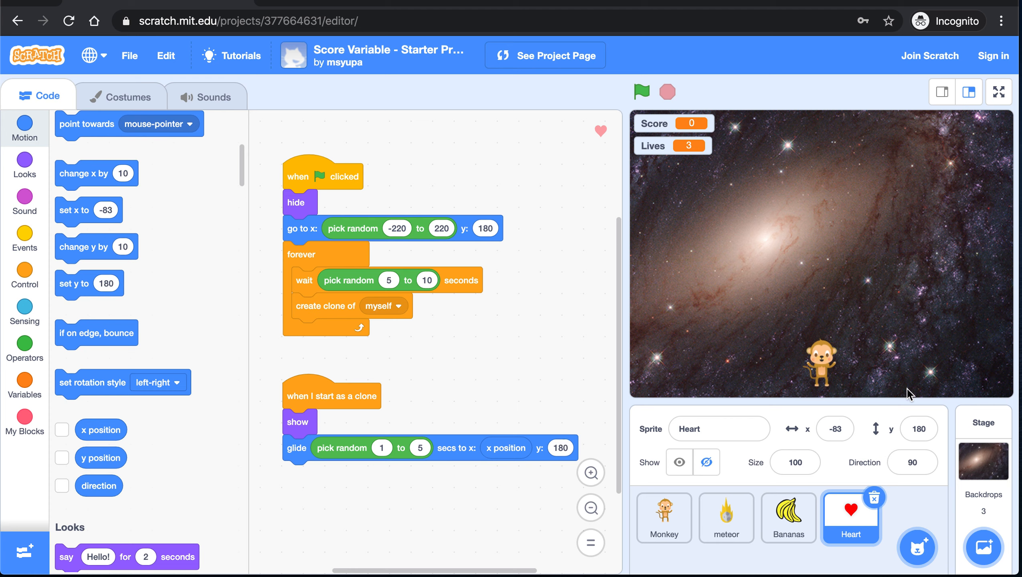
pyautogui.click(679, 463)
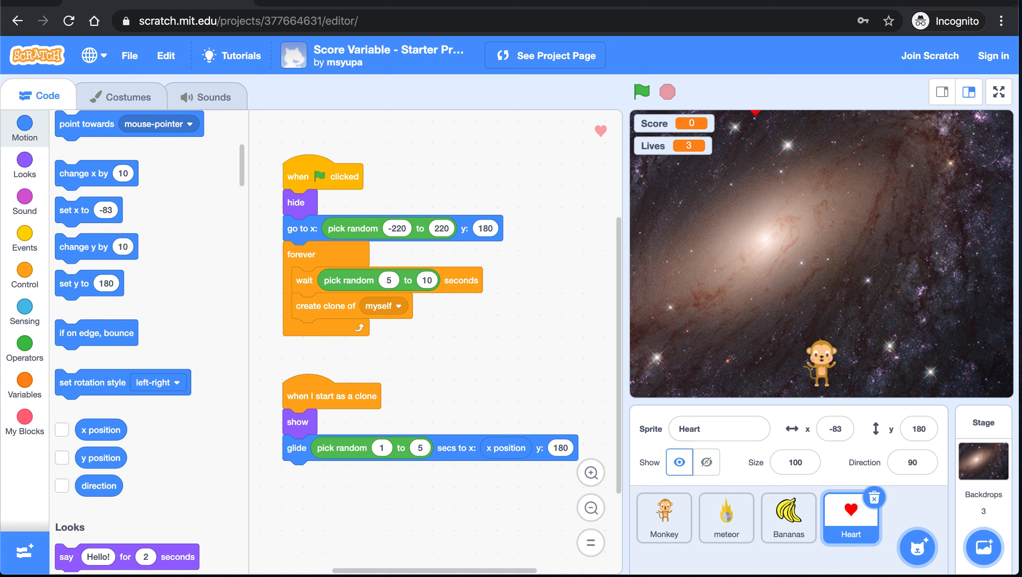
pyautogui.click(706, 462)
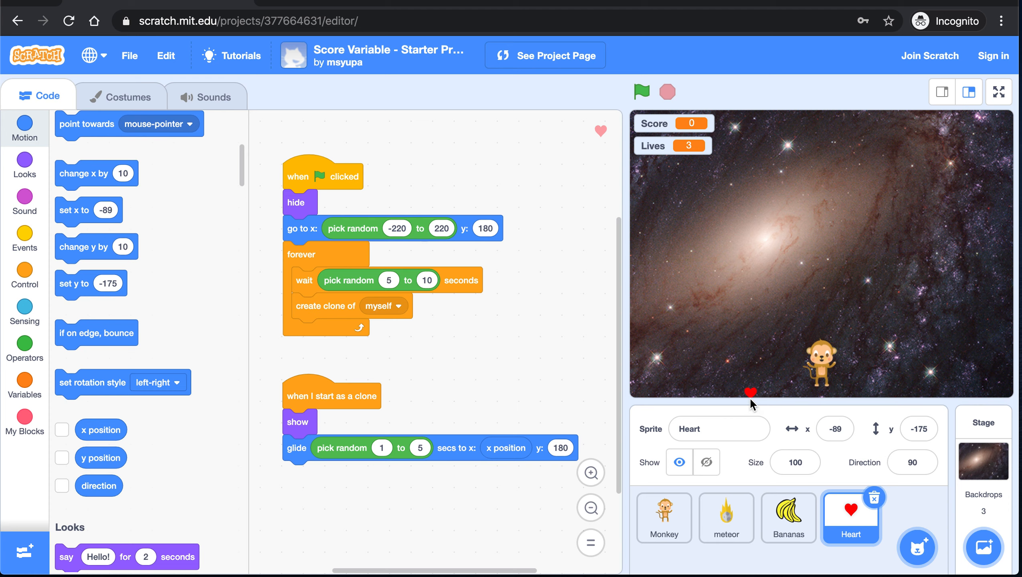
pyautogui.click(918, 429)
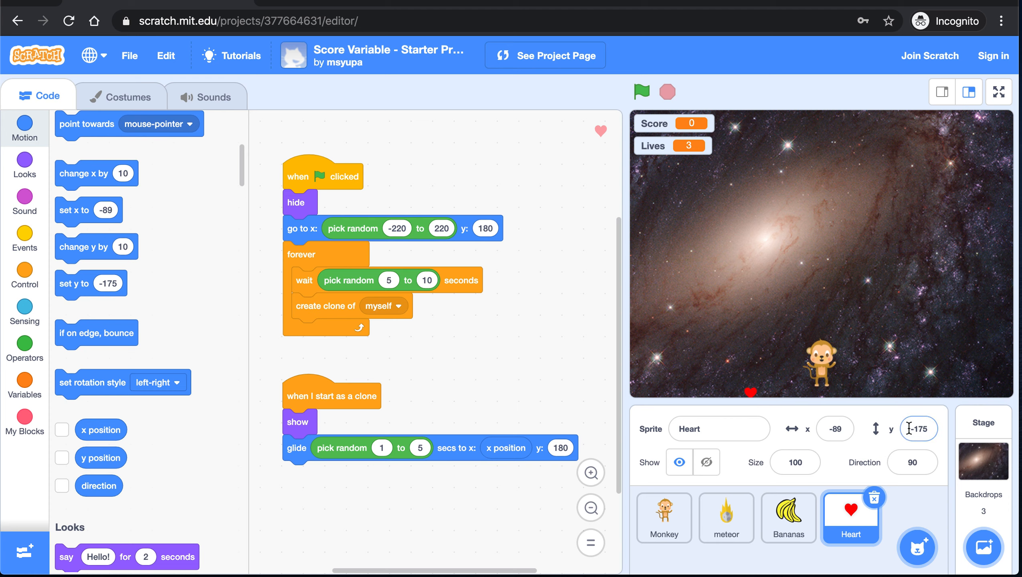
pyautogui.click(560, 448)
pyautogui.write('-175')
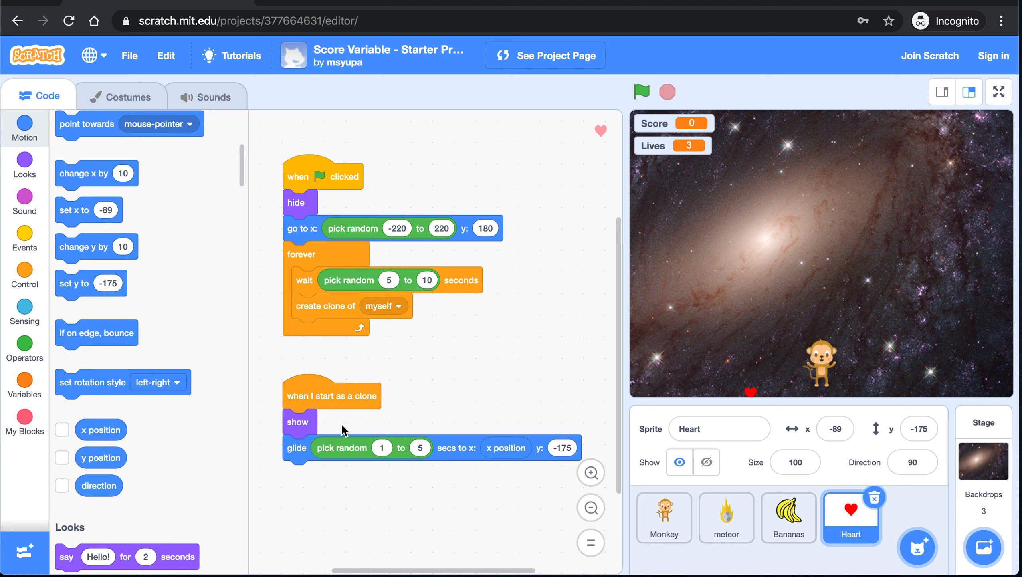
pyautogui.moveTo(786, 371)
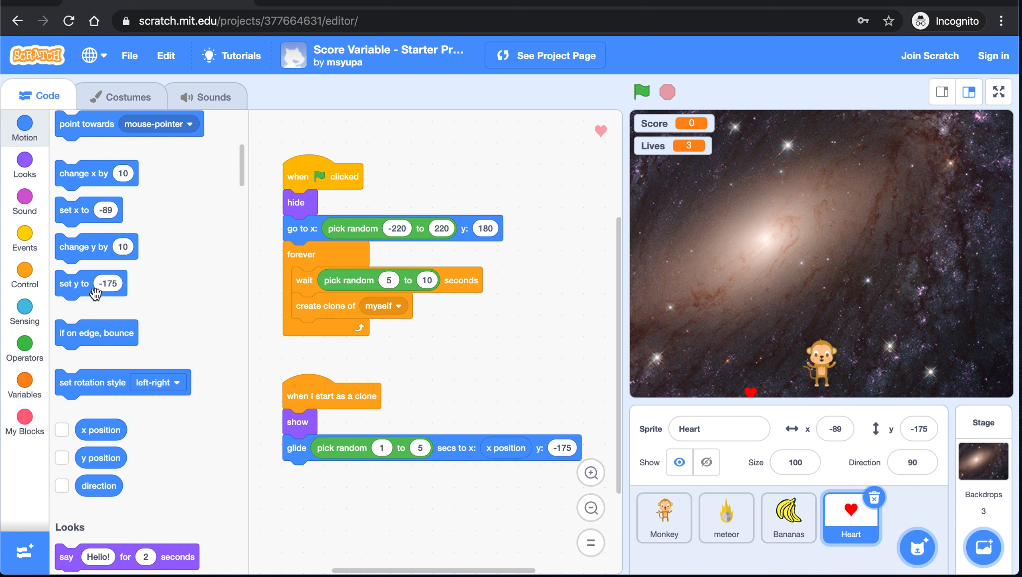
# - Add 'delete this clone' after the glide in the Heart's clone script
pyautogui.click(24, 274)
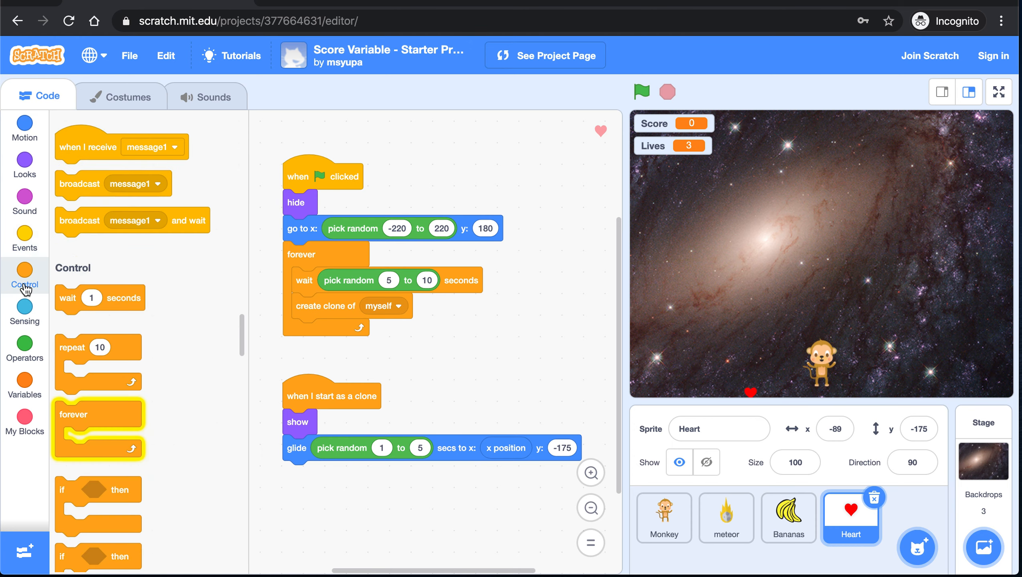
pyautogui.scroll(-3)
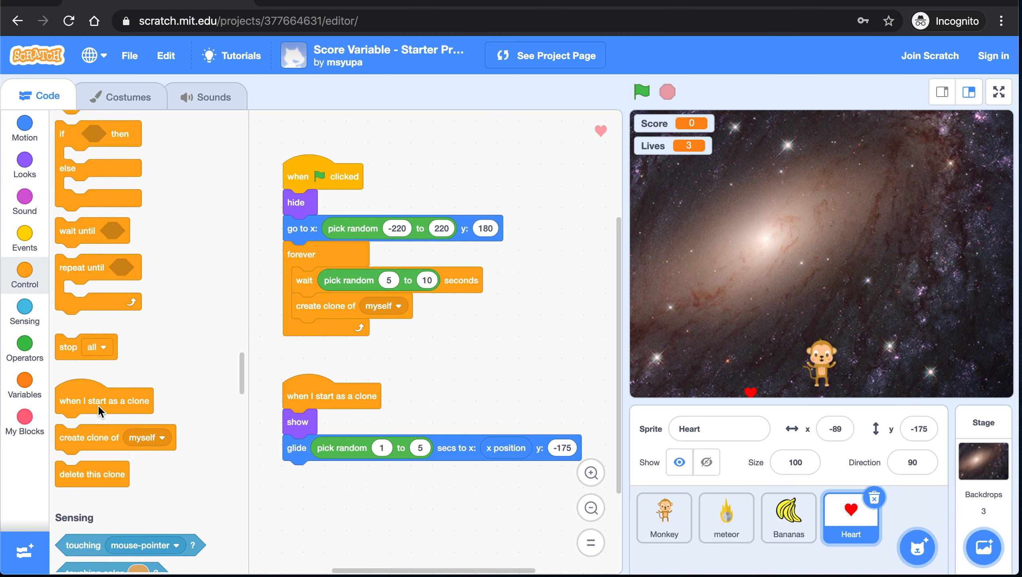
pyautogui.scroll(-3)
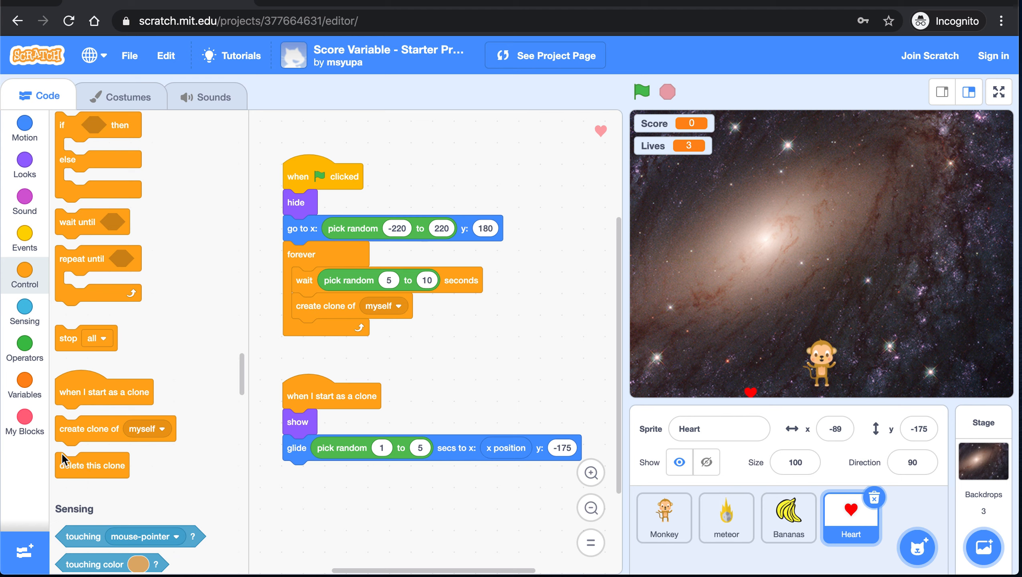
pyautogui.moveTo(70, 479)
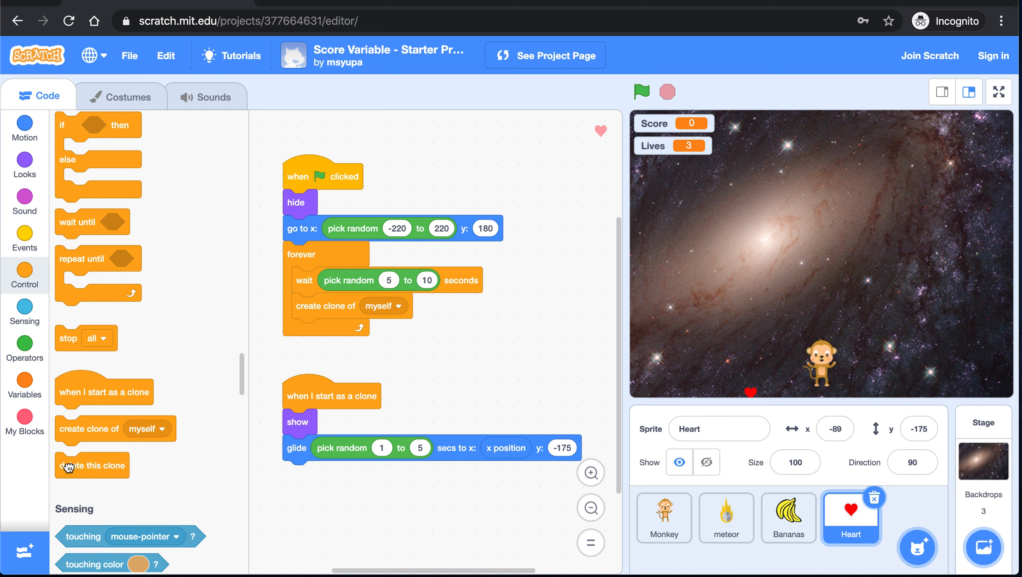
pyautogui.moveTo(92, 464); pyautogui.dragTo(319, 473)
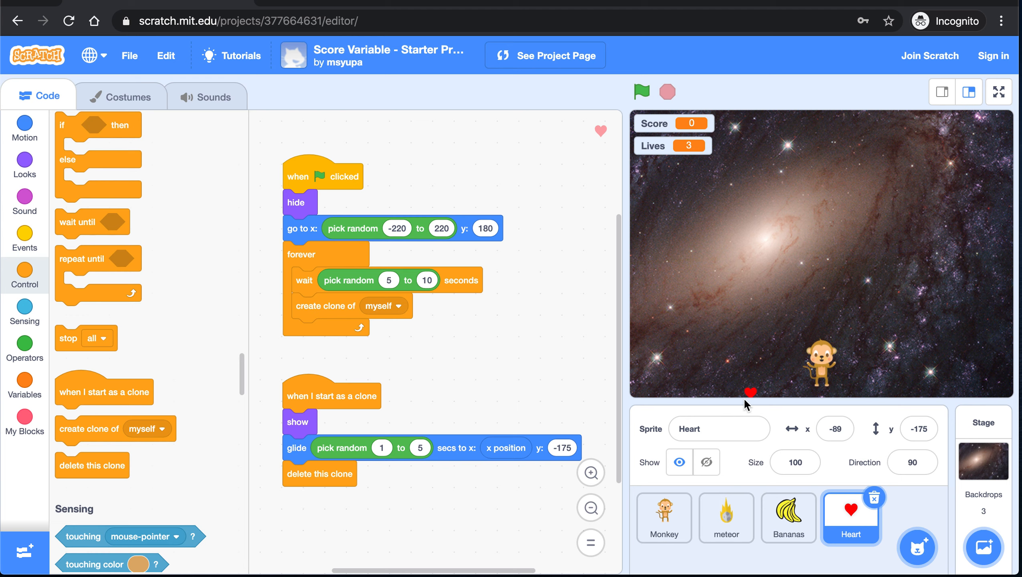
pyautogui.moveTo(535, 411)
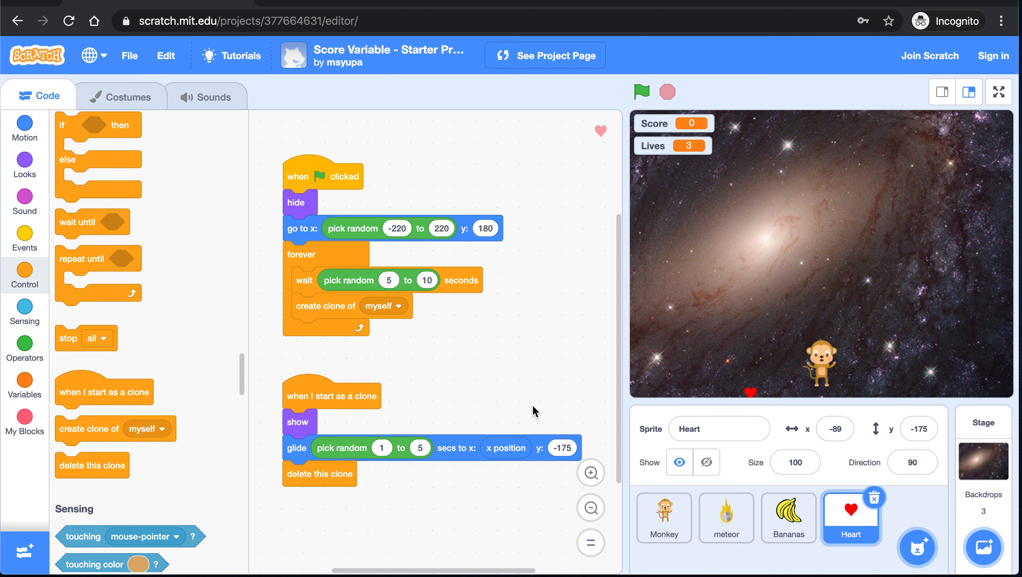
pyautogui.scroll(-3)
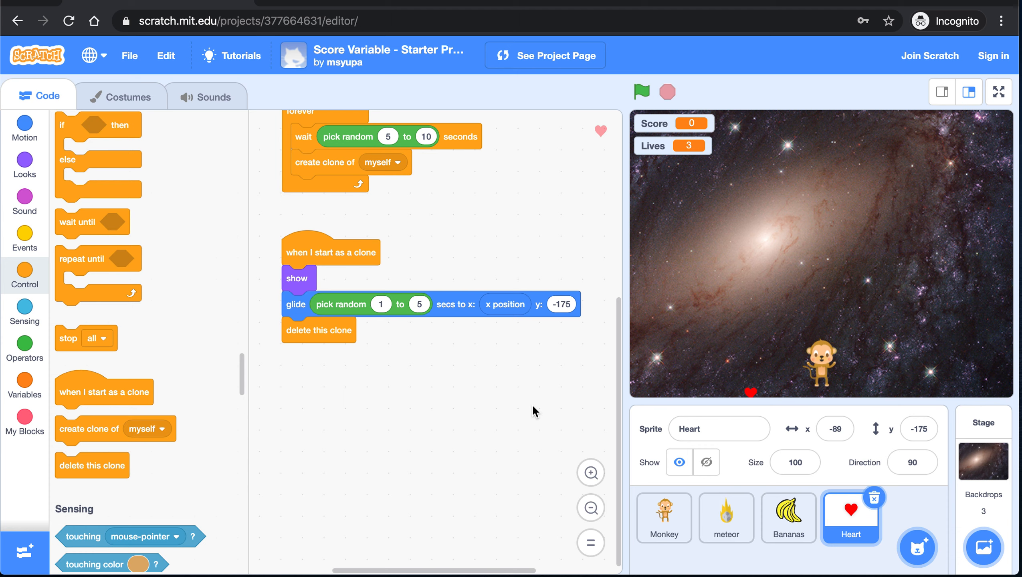
pyautogui.moveTo(253, 428)
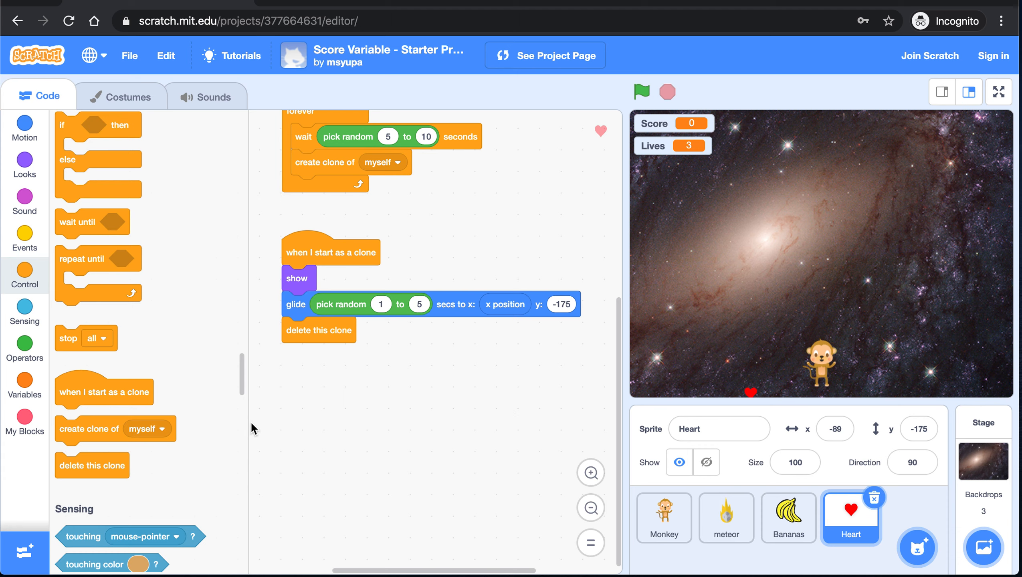
# - Build a second clone script: forever, if touching Monkey, change Lives by 1 and delete this clone
pyautogui.moveTo(104, 391); pyautogui.dragTo(330, 407)
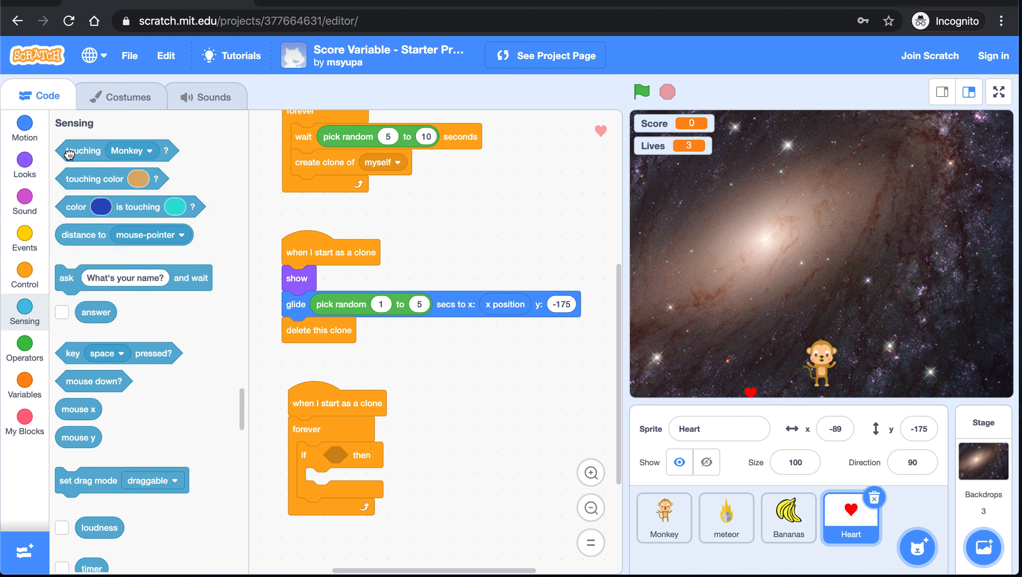
pyautogui.moveTo(78, 151); pyautogui.dragTo(350, 454)
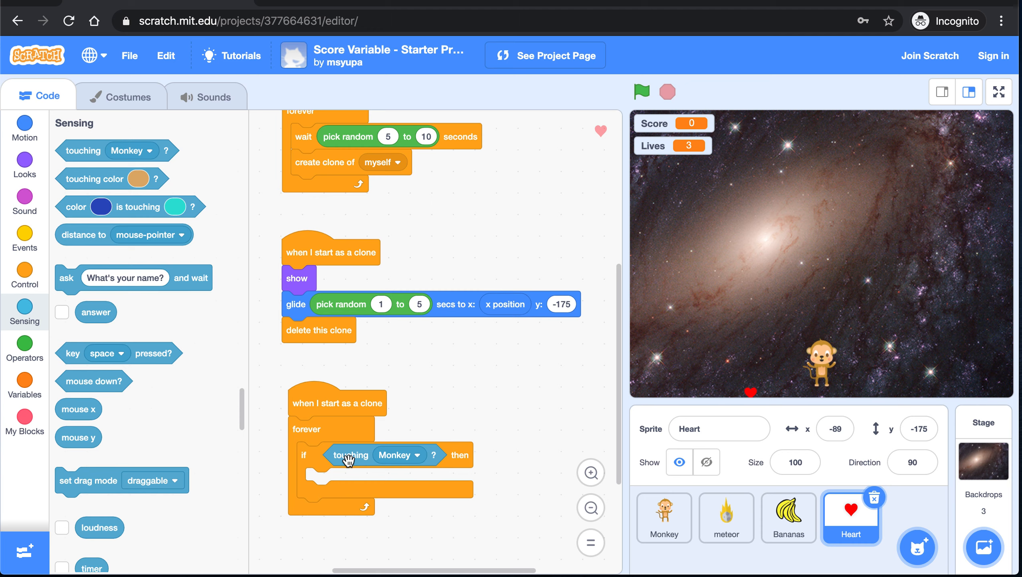
pyautogui.moveTo(435, 394)
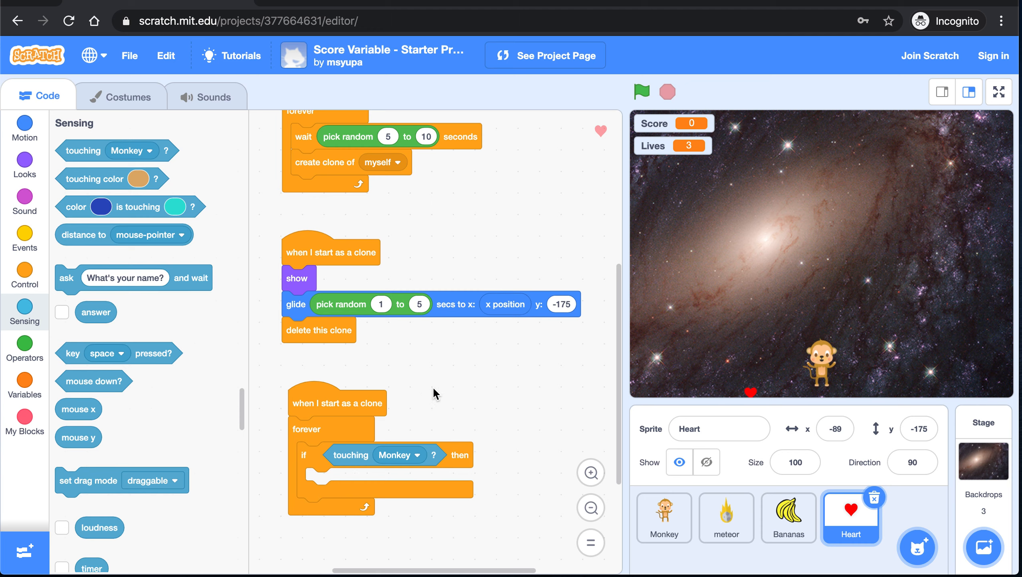
pyautogui.moveTo(76, 355)
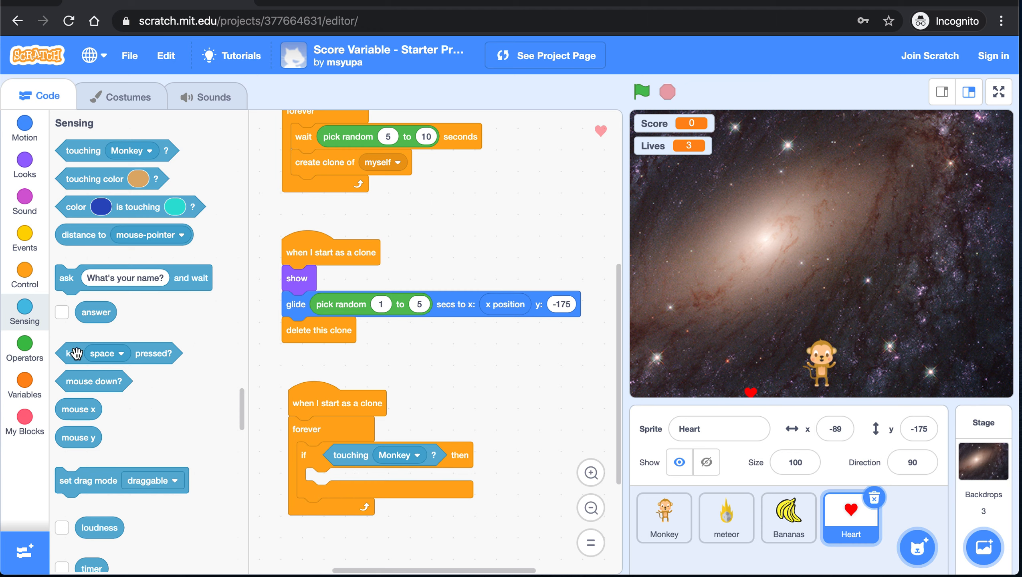
pyautogui.click(24, 385)
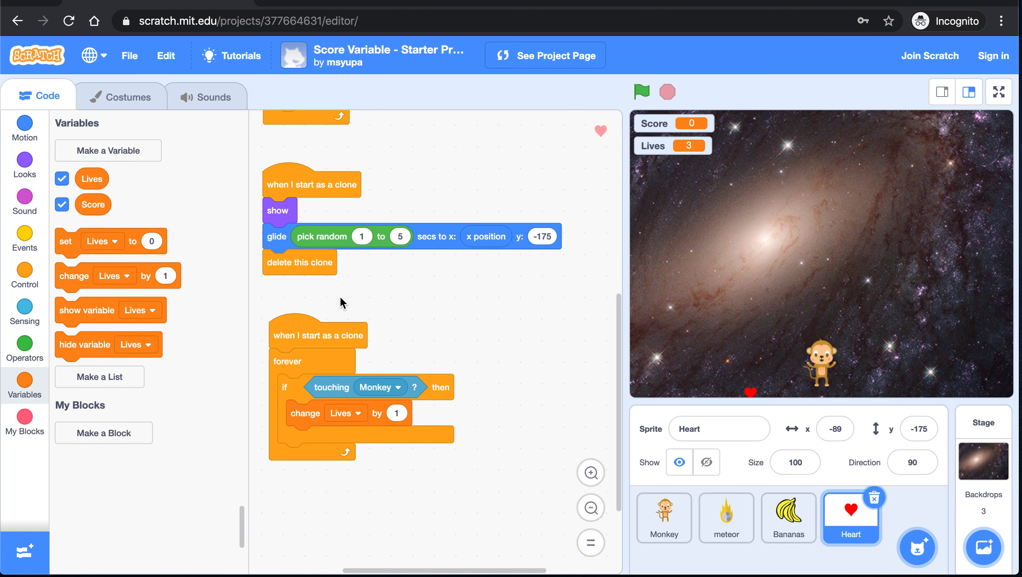
pyautogui.moveTo(71, 278)
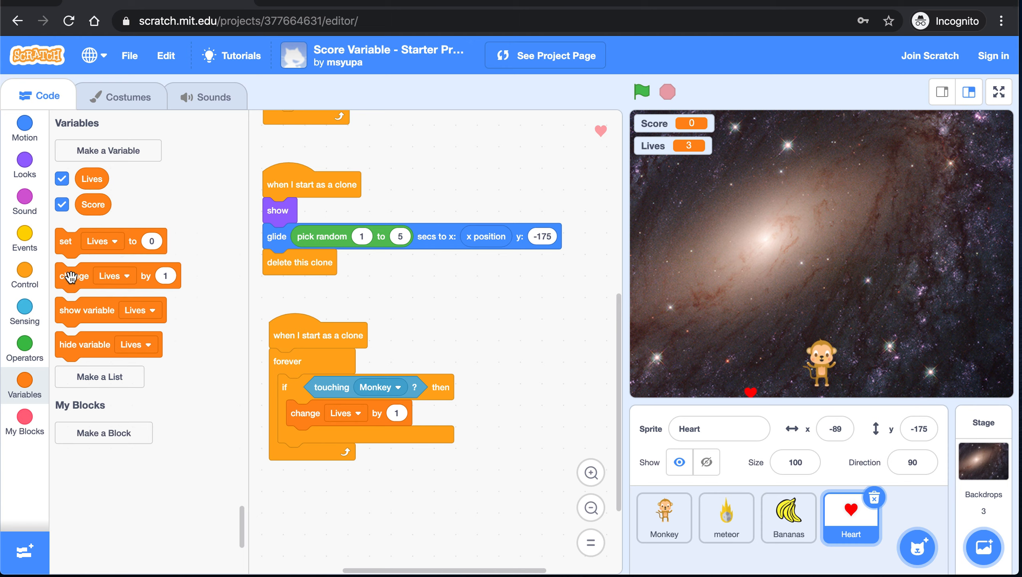
pyautogui.click(24, 279)
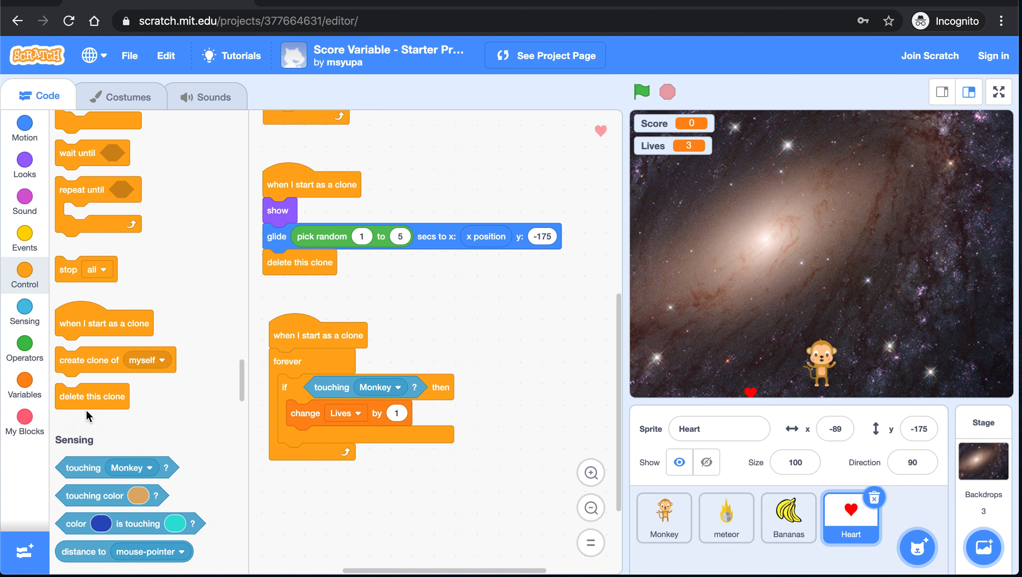
pyautogui.moveTo(92, 396); pyautogui.dragTo(337, 444)
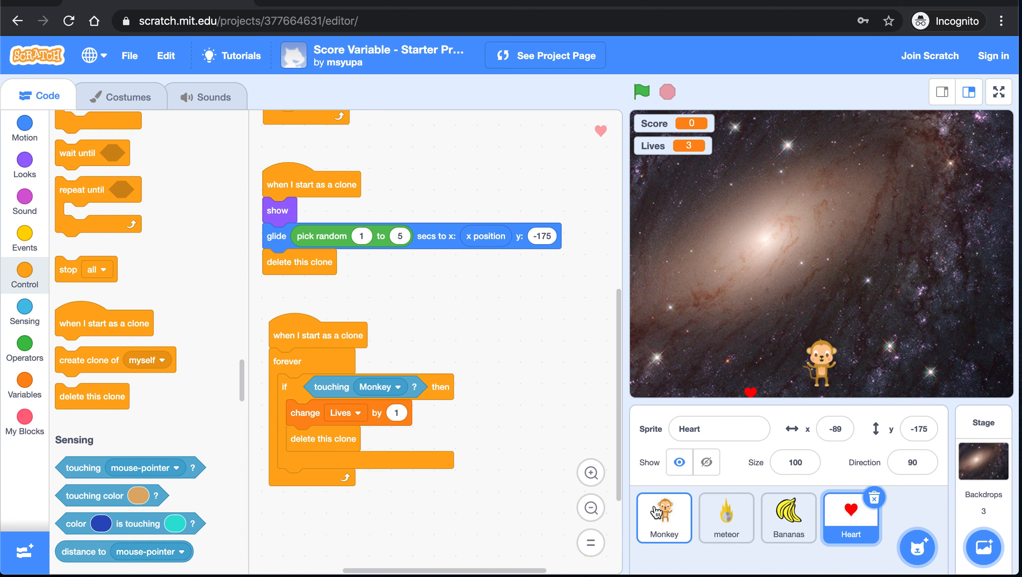
# - Add 'stop all' under the Monkey's You Win and You Lose backdrop switches, then return to the Heart sprite
pyautogui.click(664, 519)
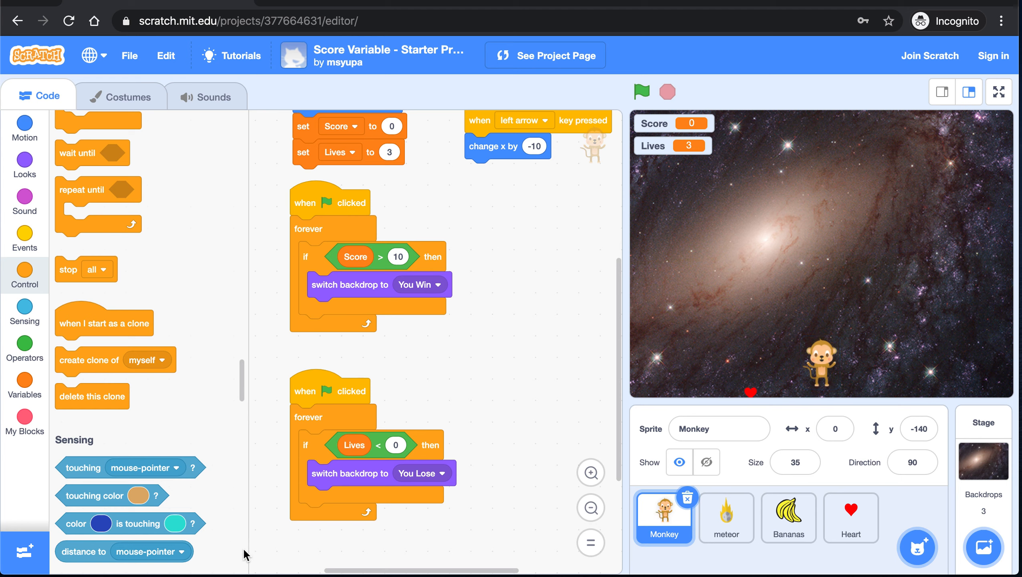
pyautogui.click(25, 273)
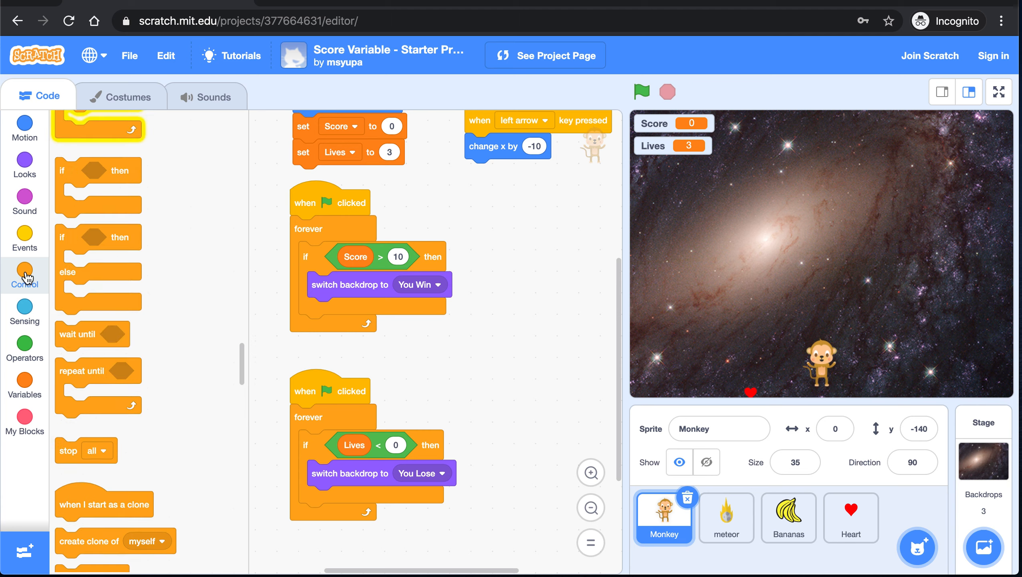
pyautogui.click(25, 311)
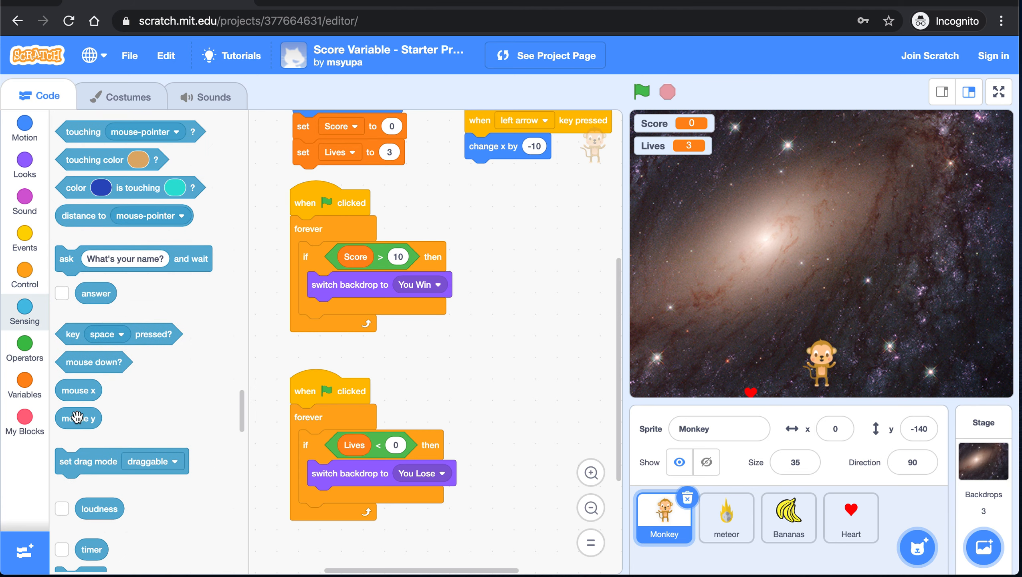
pyautogui.click(24, 276)
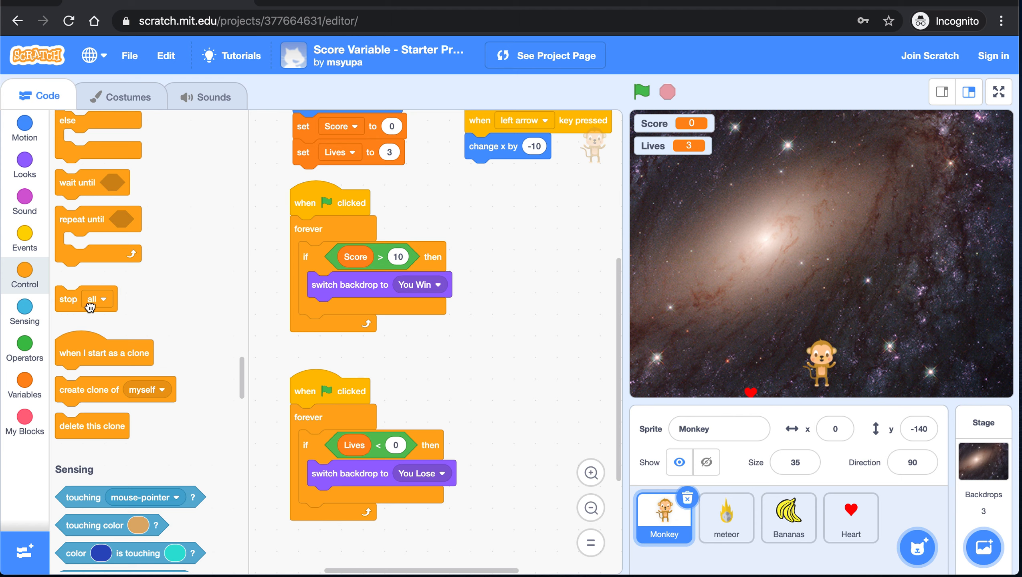
pyautogui.moveTo(68, 299); pyautogui.dragTo(318, 309)
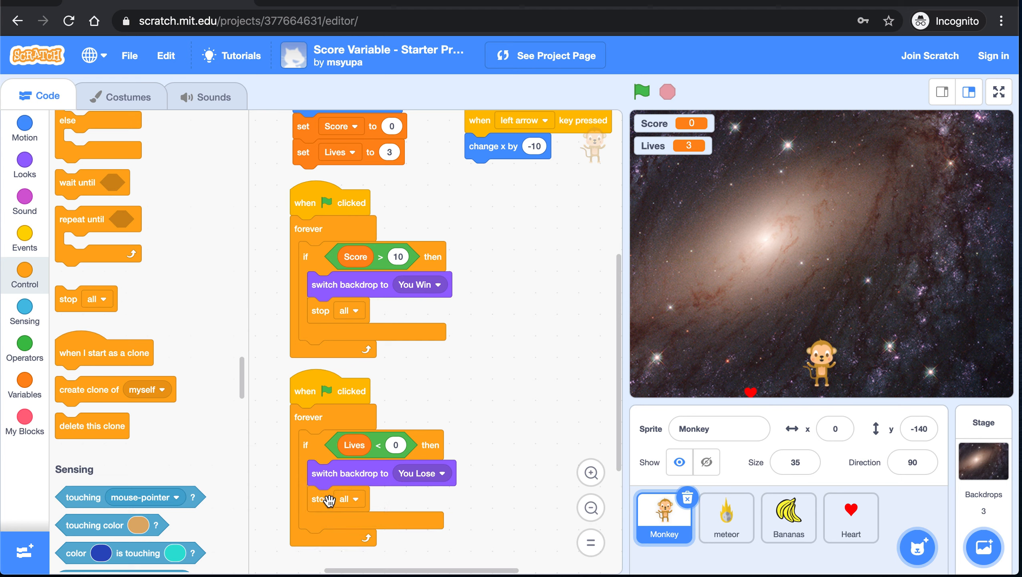
pyautogui.click(642, 92)
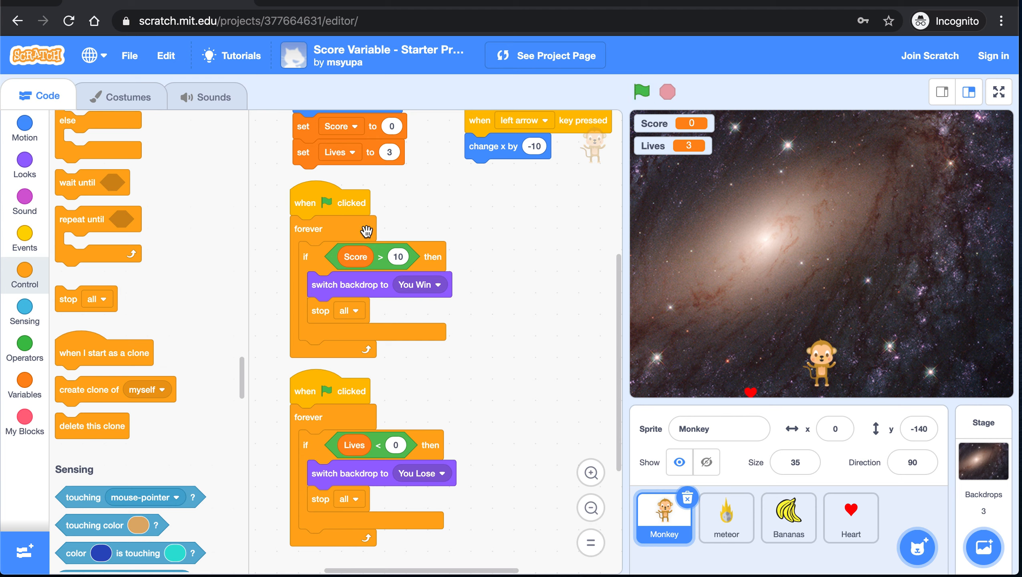
pyautogui.moveTo(351, 450)
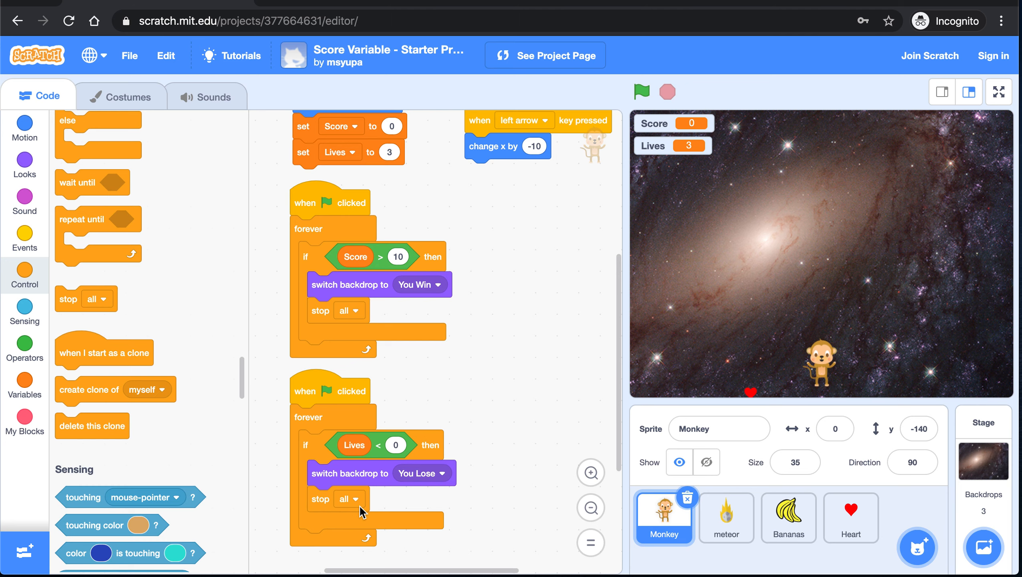
pyautogui.click(851, 519)
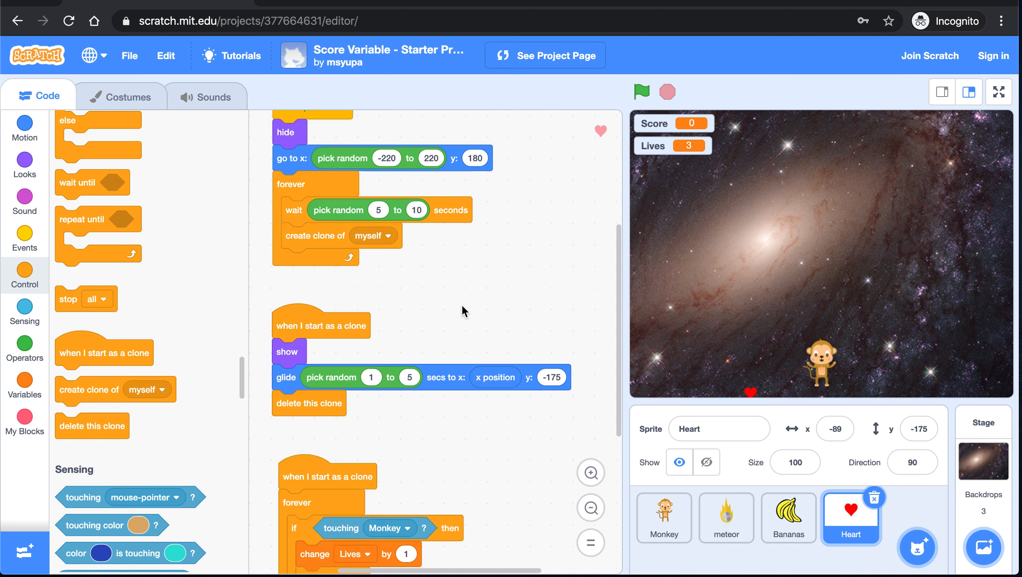
# - Run the project with the green flag to test the falling hearts
pyautogui.scroll(-3)
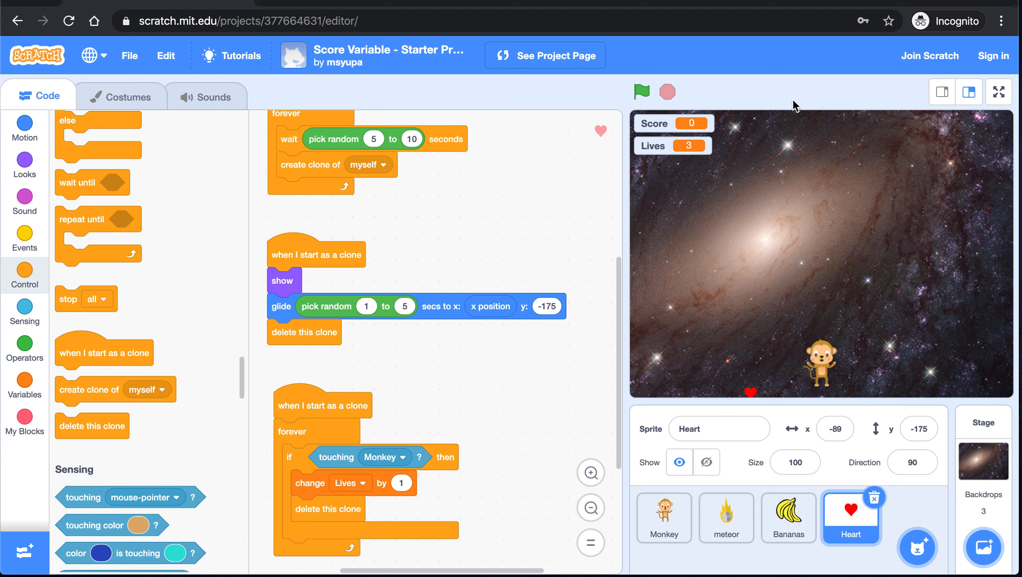
pyautogui.moveTo(743, 412)
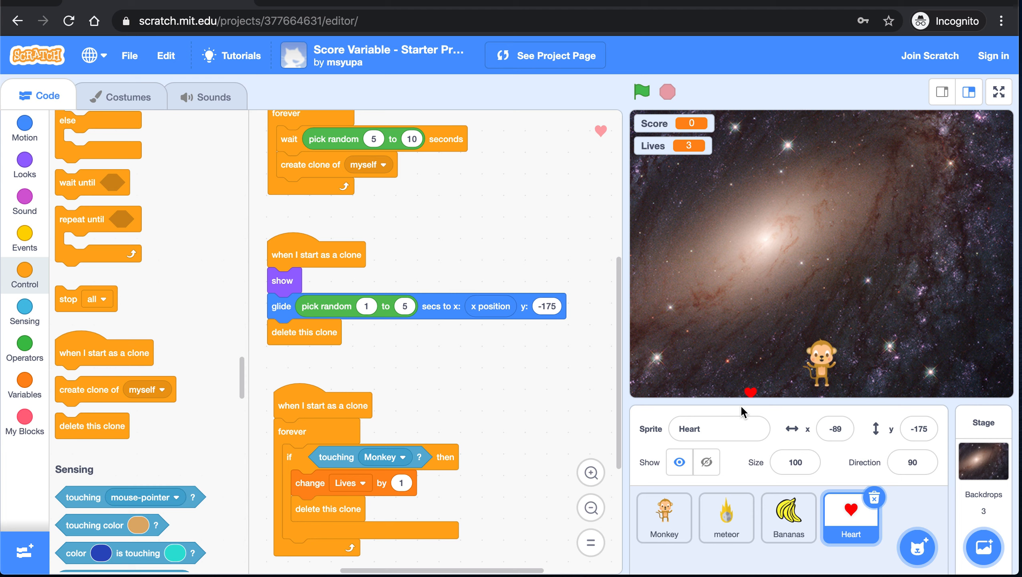
pyautogui.moveTo(815, 389)
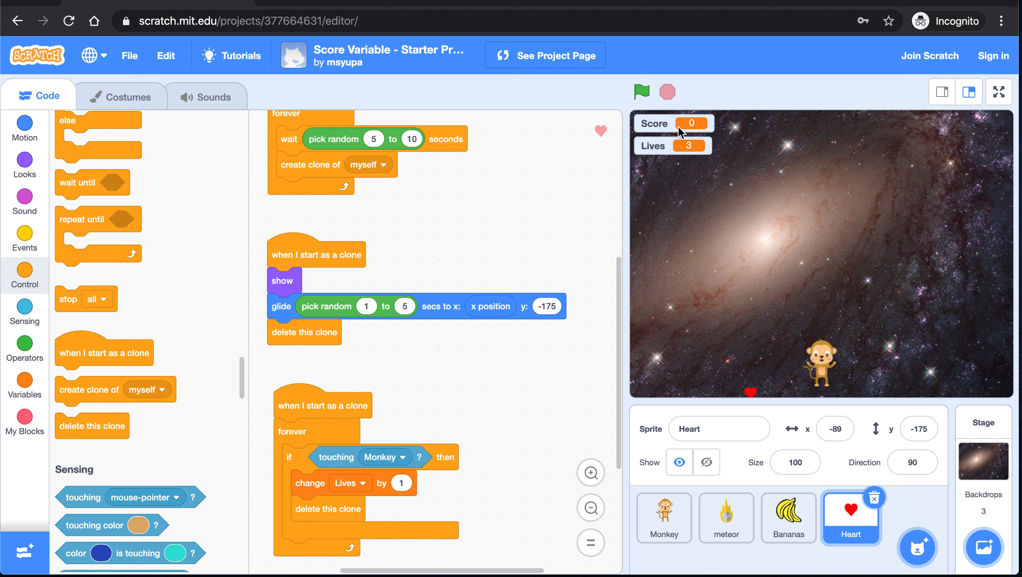
pyautogui.click(642, 92)
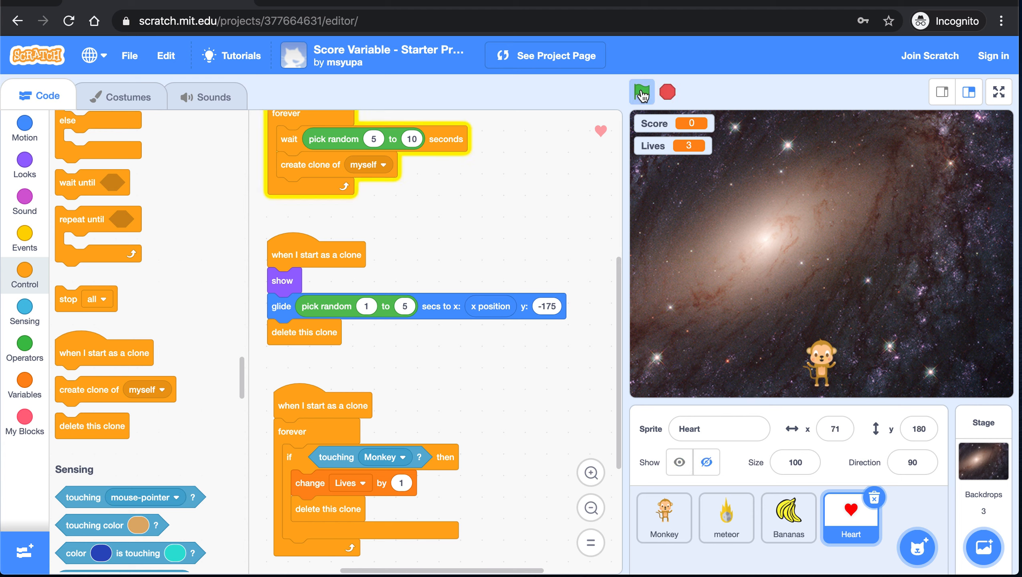